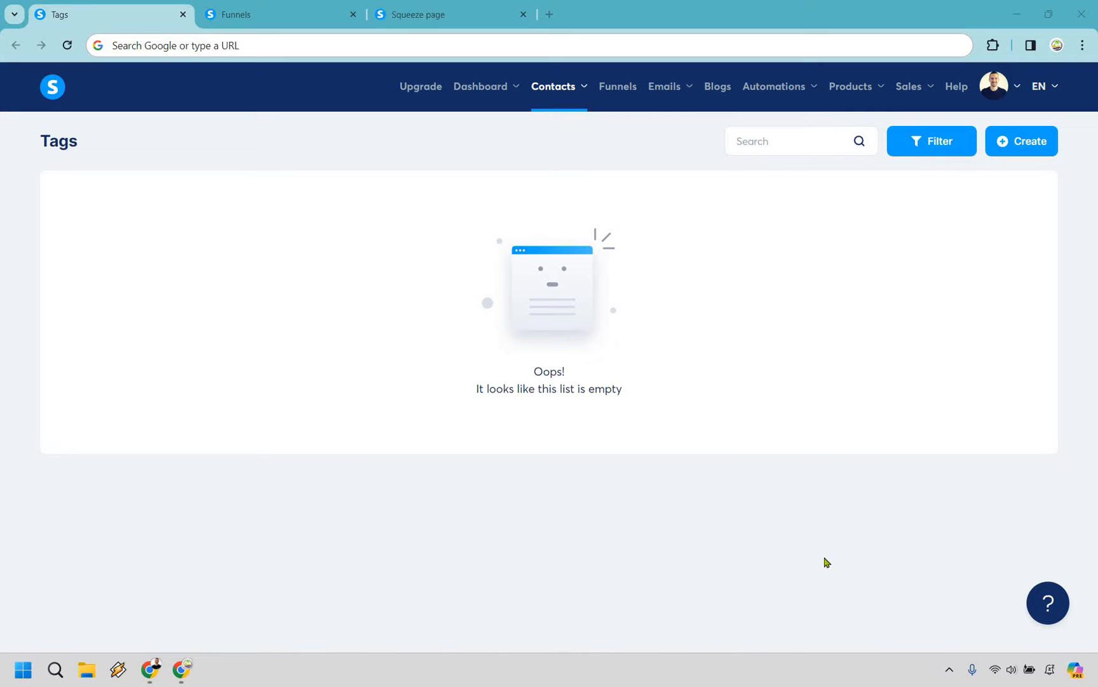
{"action": "mouse_move", "coordinate": [626, 388]}
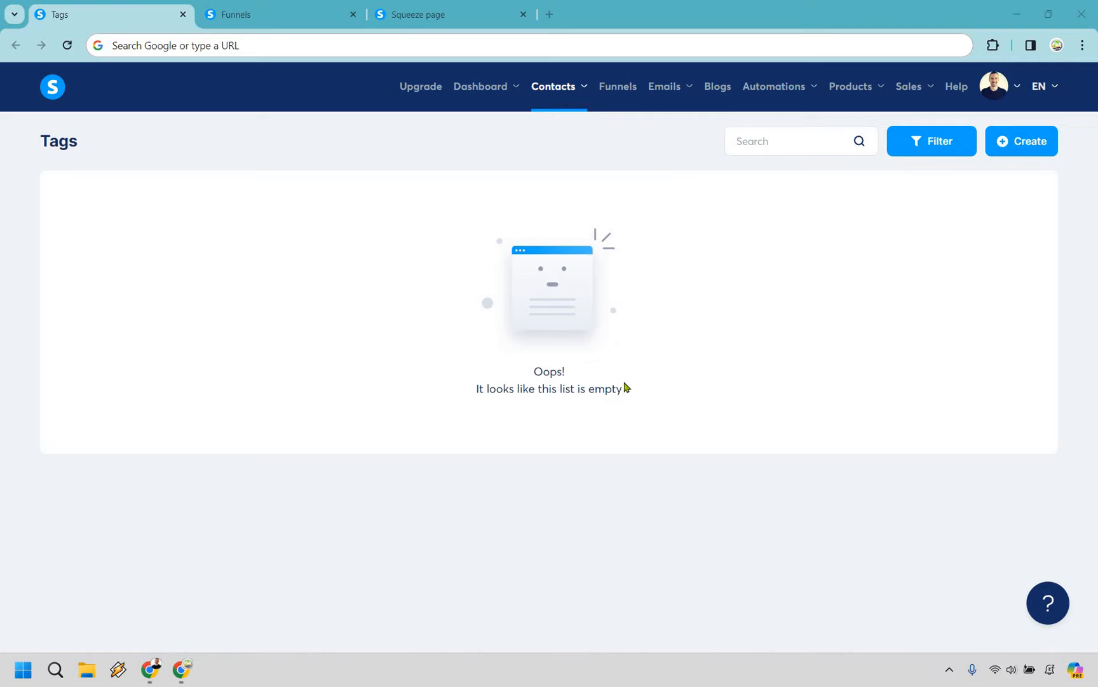
Create a tag named Leads and list the contacts carrying it (currently none)
{"action": "left_click", "coordinate": [553, 86]}
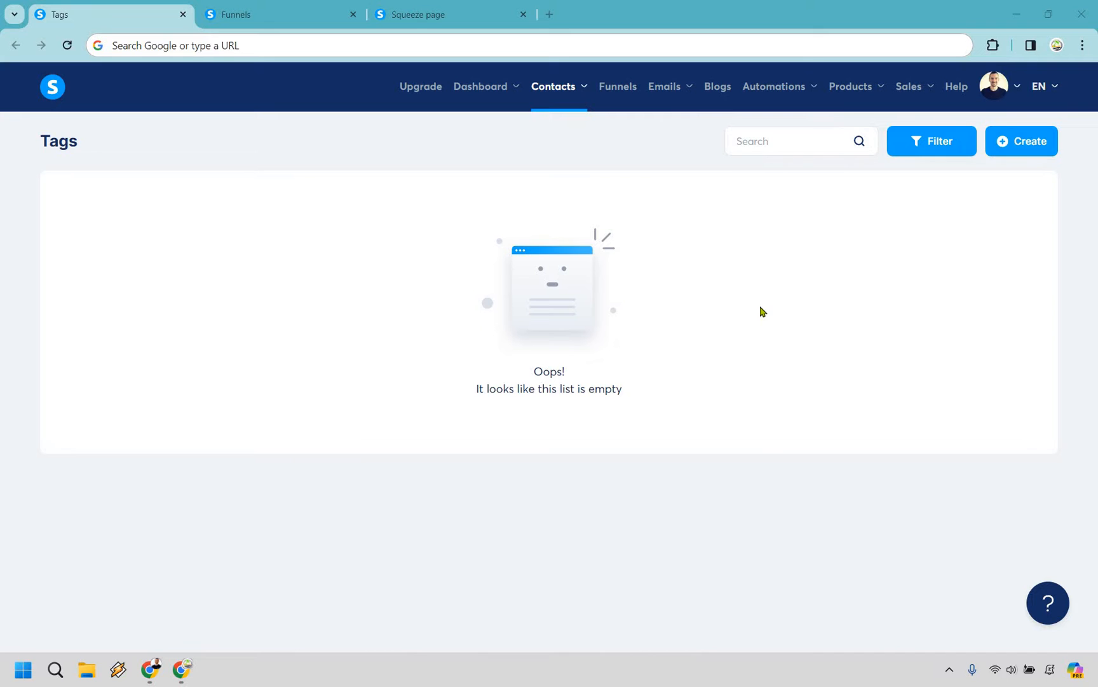
{"action": "mouse_move", "coordinate": [570, 272]}
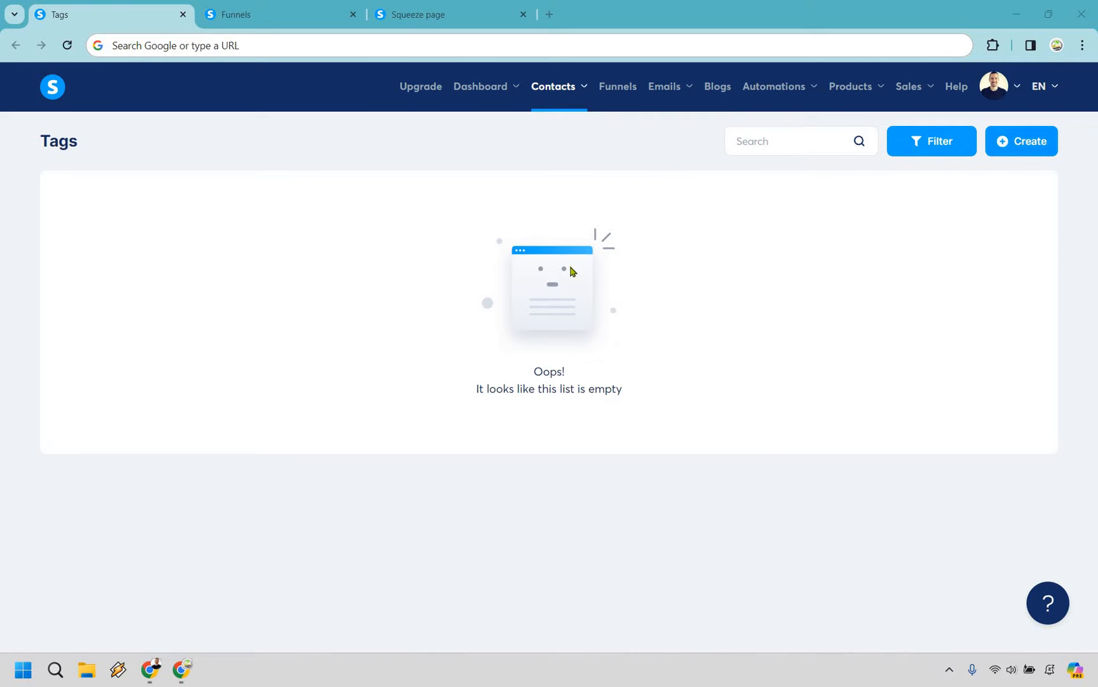
{"action": "left_click", "coordinate": [1021, 141]}
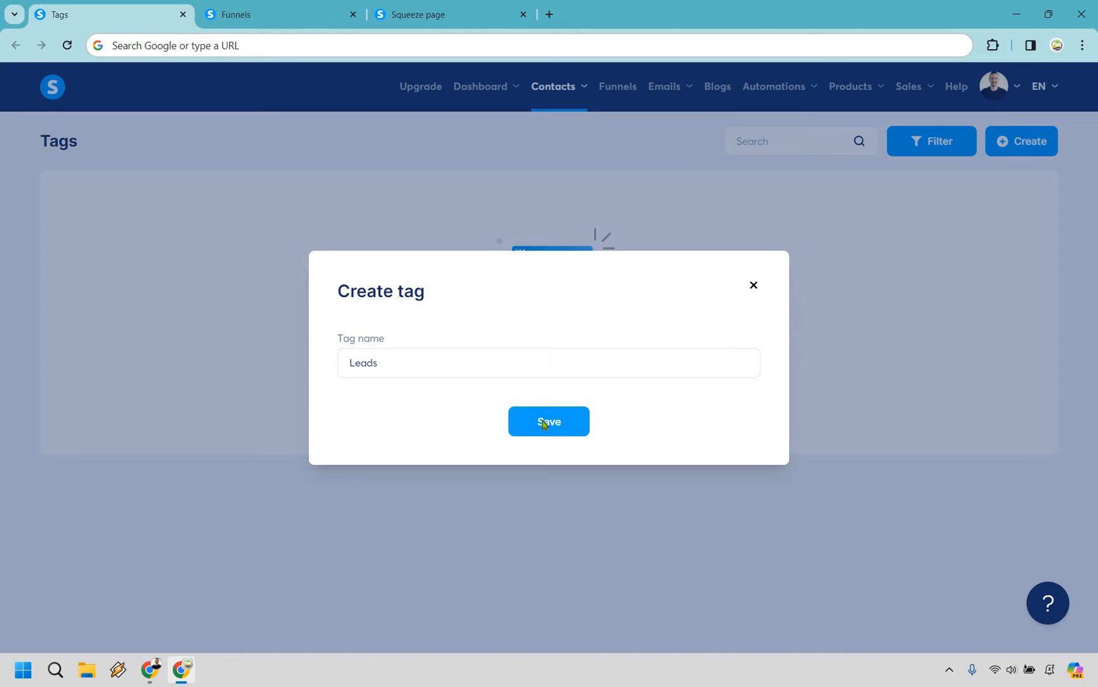
{"action": "left_click", "coordinate": [548, 421]}
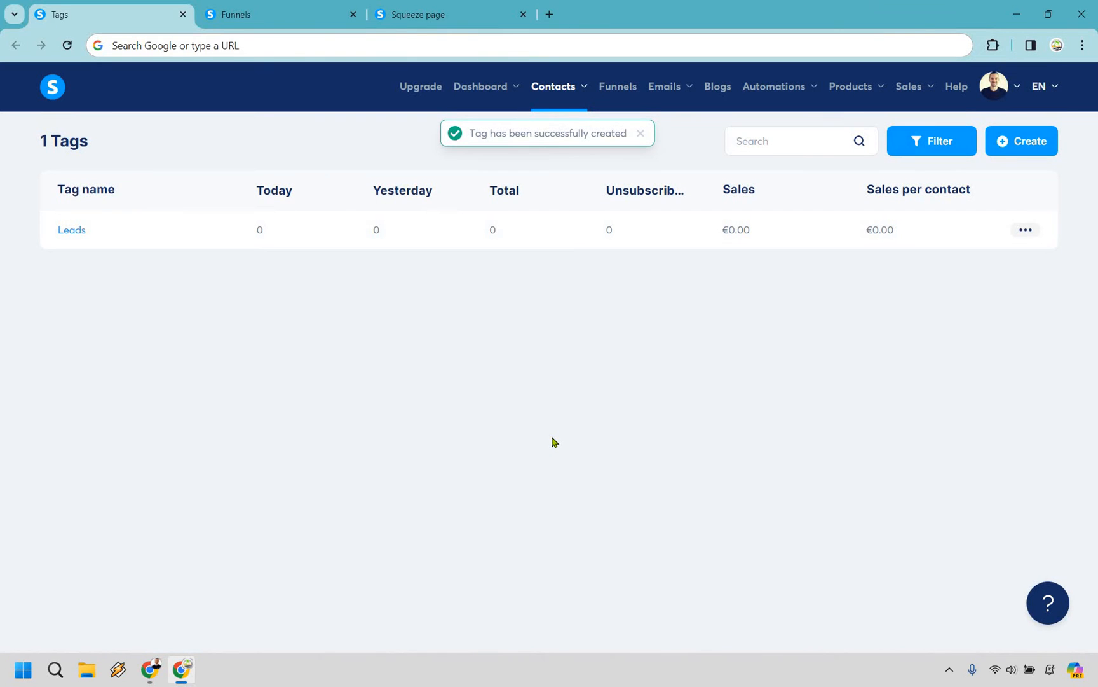
{"action": "mouse_move", "coordinate": [223, 199]}
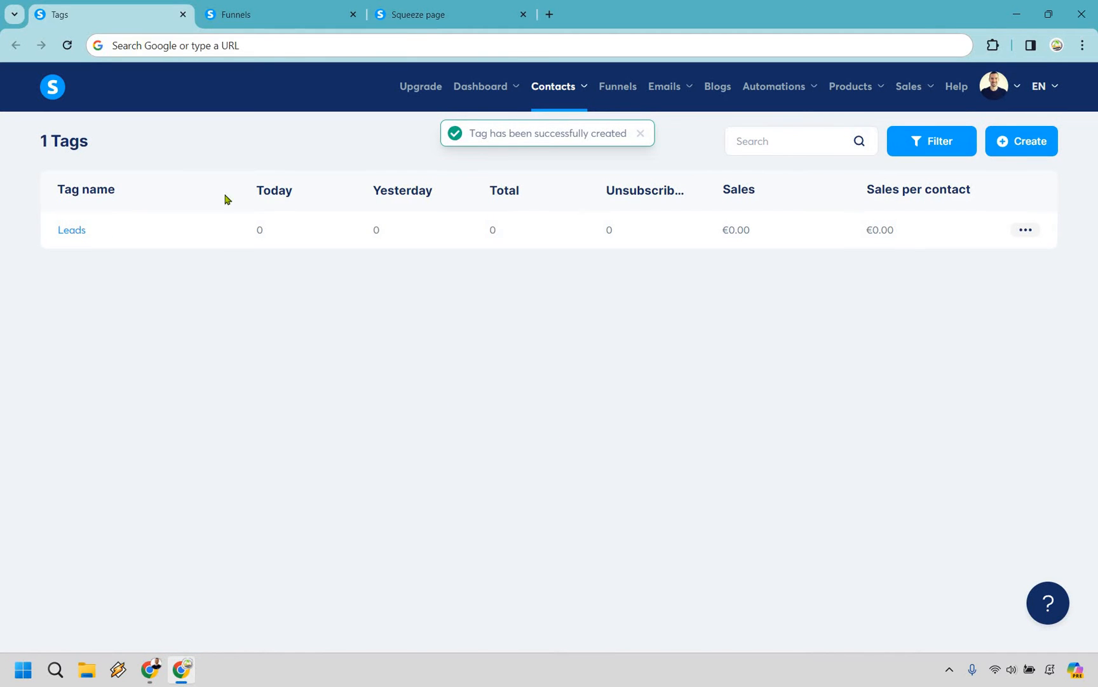
{"action": "left_click", "coordinate": [72, 231]}
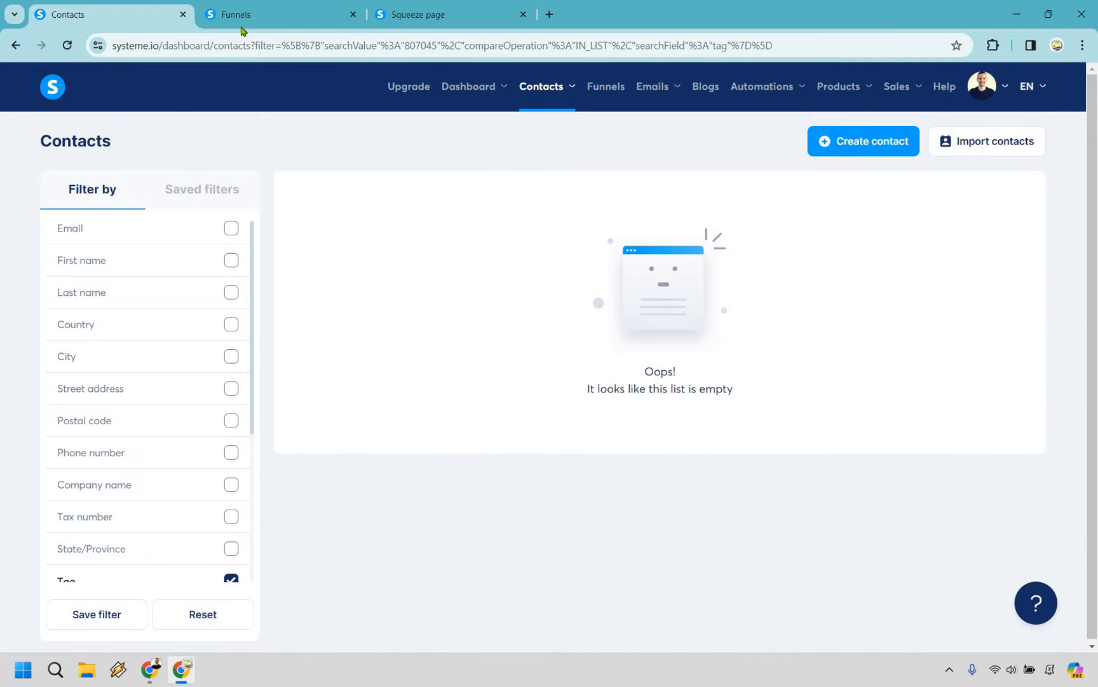
Preview the live squeeze page, then return to the Leads Funnel's Squeeze page step
{"action": "left_click", "coordinate": [280, 14]}
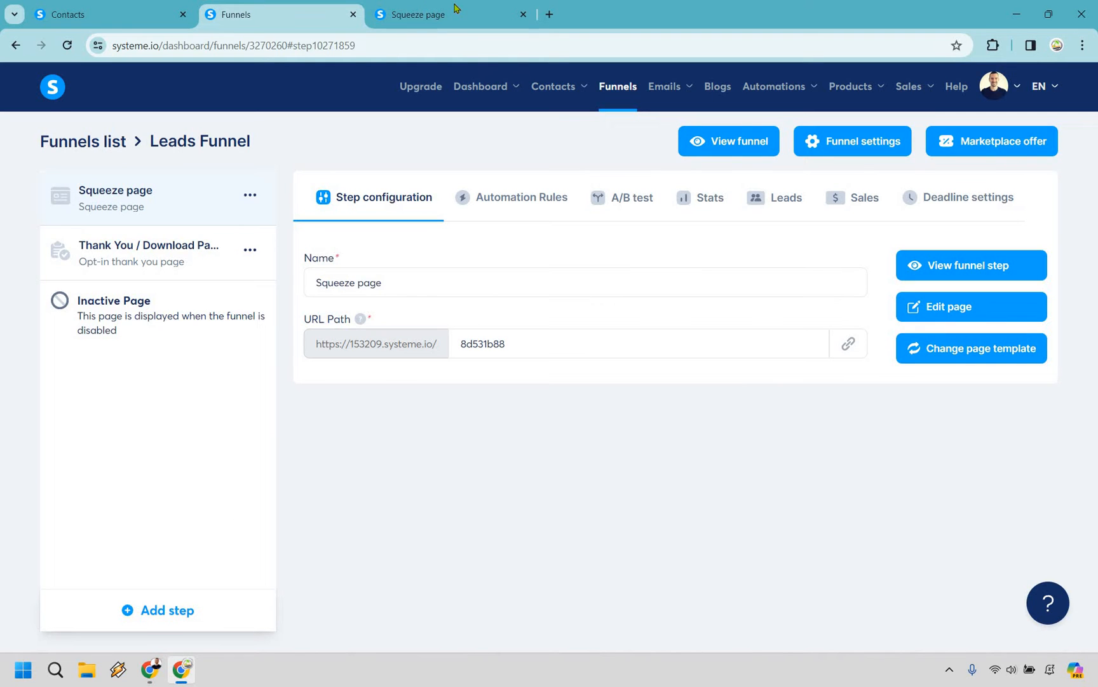
{"action": "left_click", "coordinate": [449, 14]}
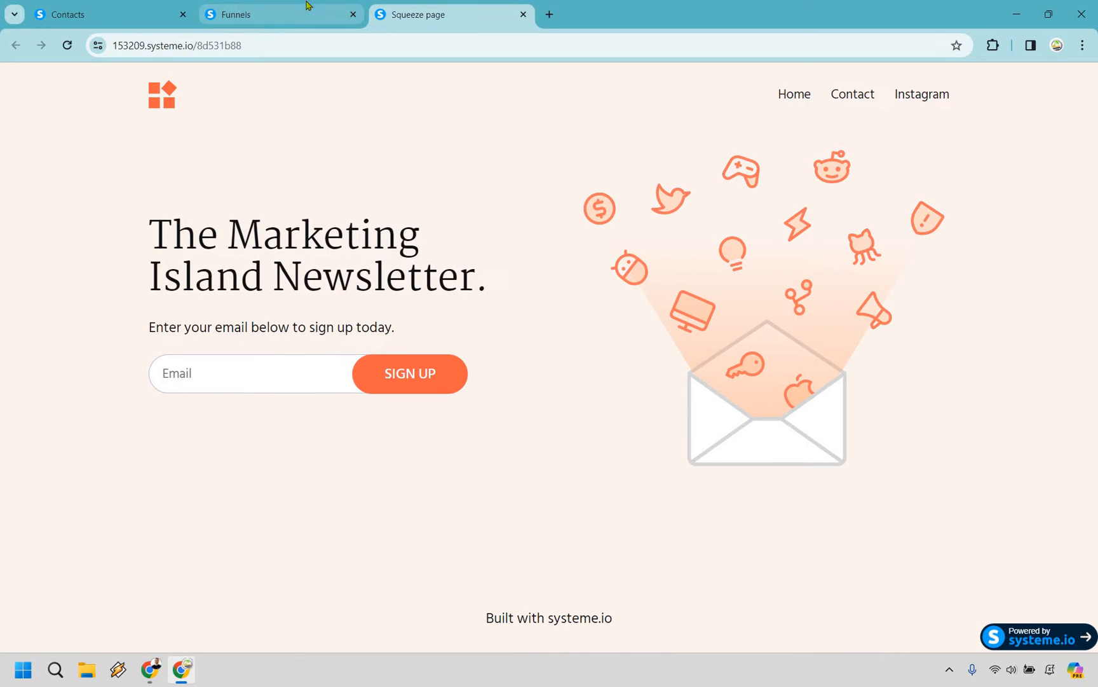
{"action": "left_click", "coordinate": [278, 14]}
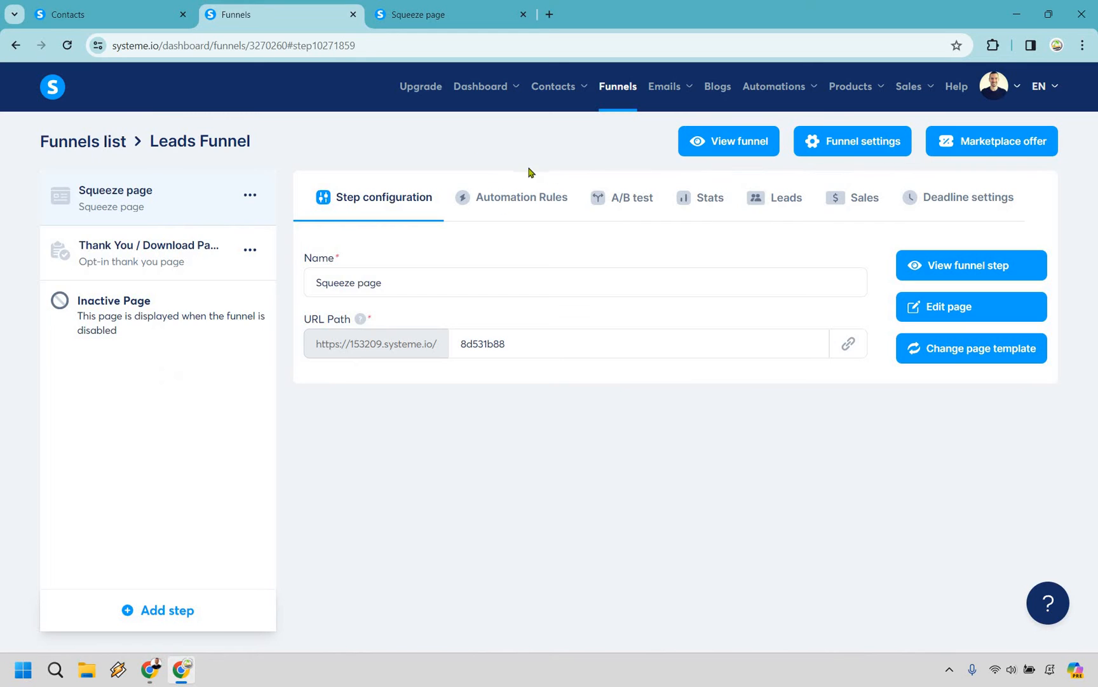
{"action": "mouse_move", "coordinate": [522, 195]}
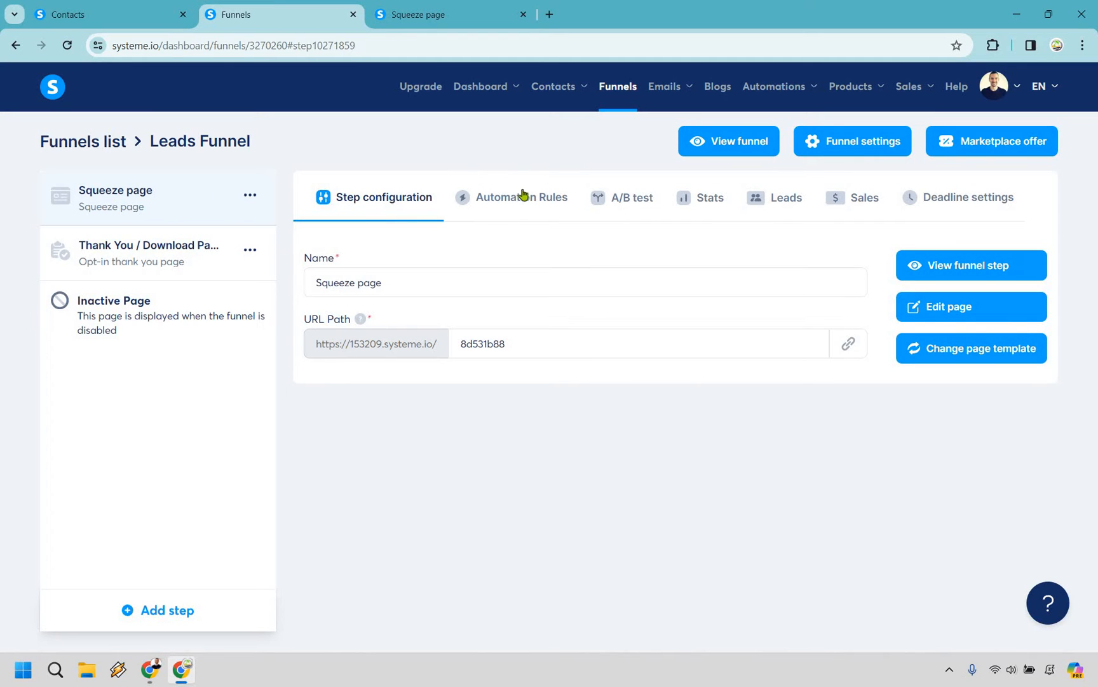
{"action": "mouse_move", "coordinate": [684, 513]}
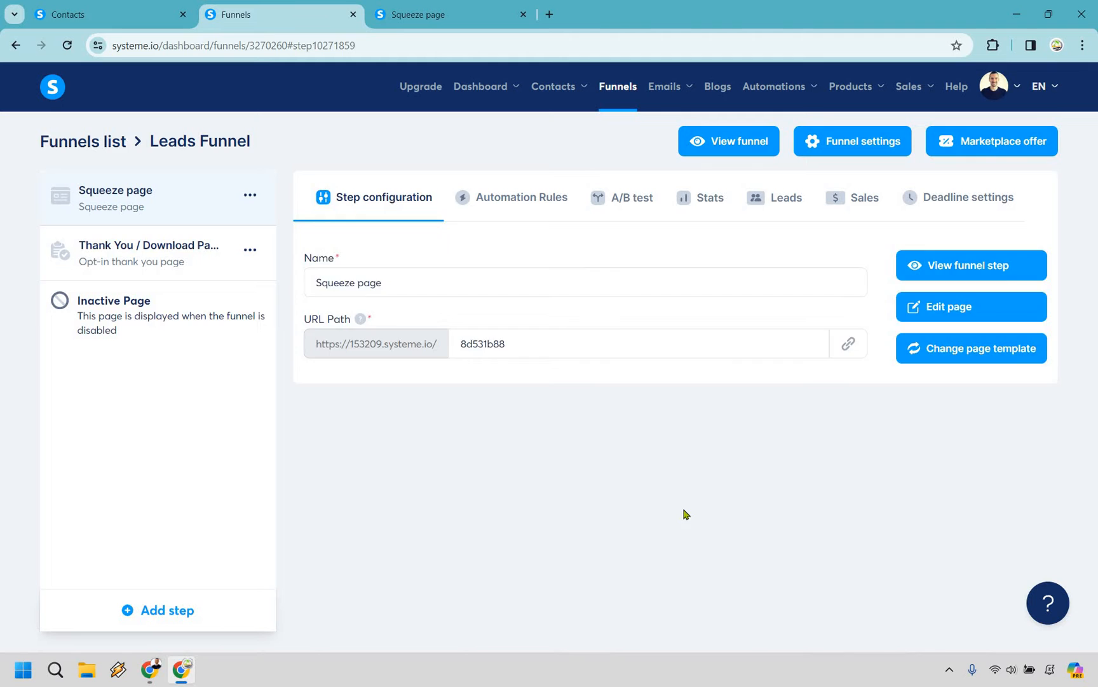
Add a 'Funnel step form subscribed' automation rule to the squeeze page and edit it
{"action": "left_click", "coordinate": [522, 197]}
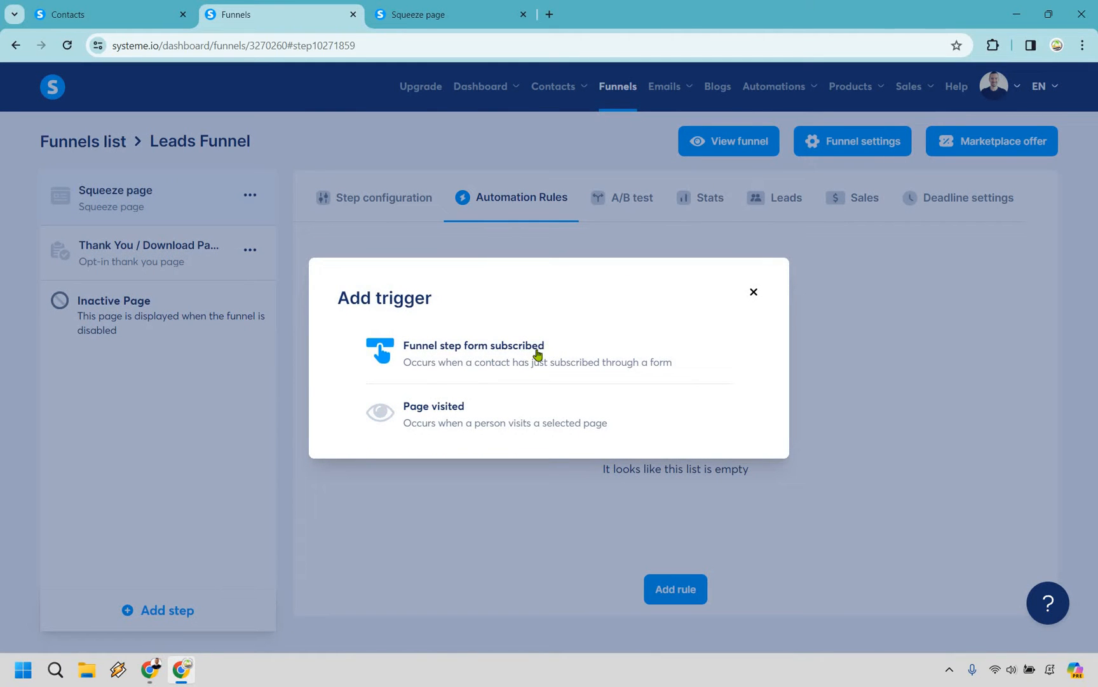
{"action": "left_click", "coordinate": [473, 344]}
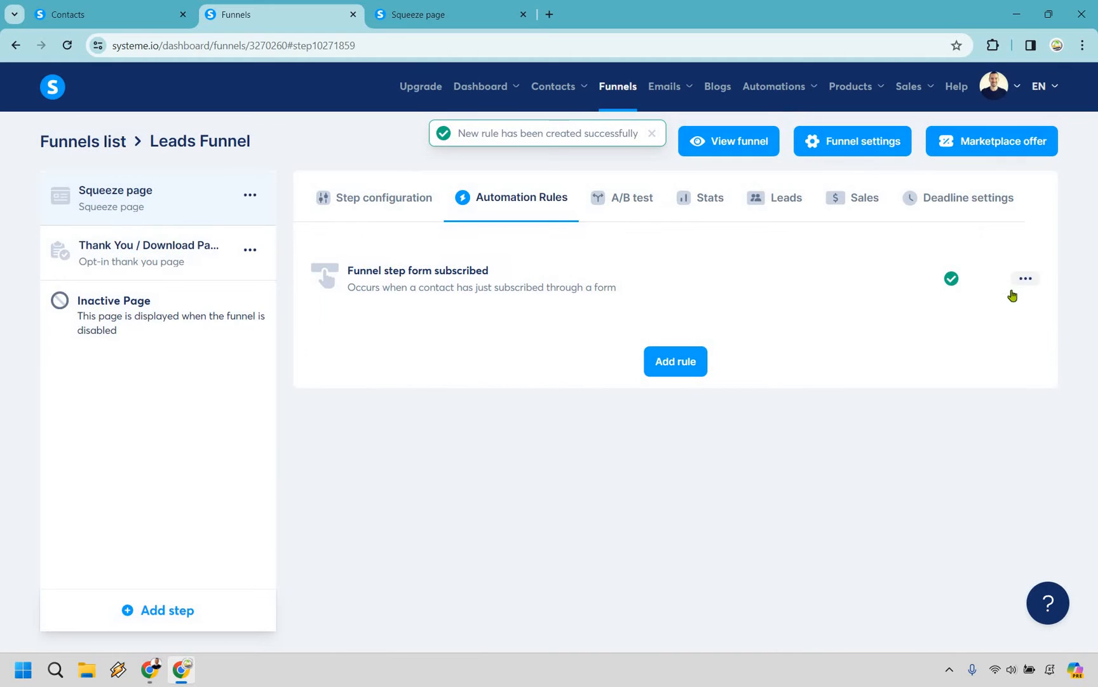
{"action": "left_click", "coordinate": [1025, 279]}
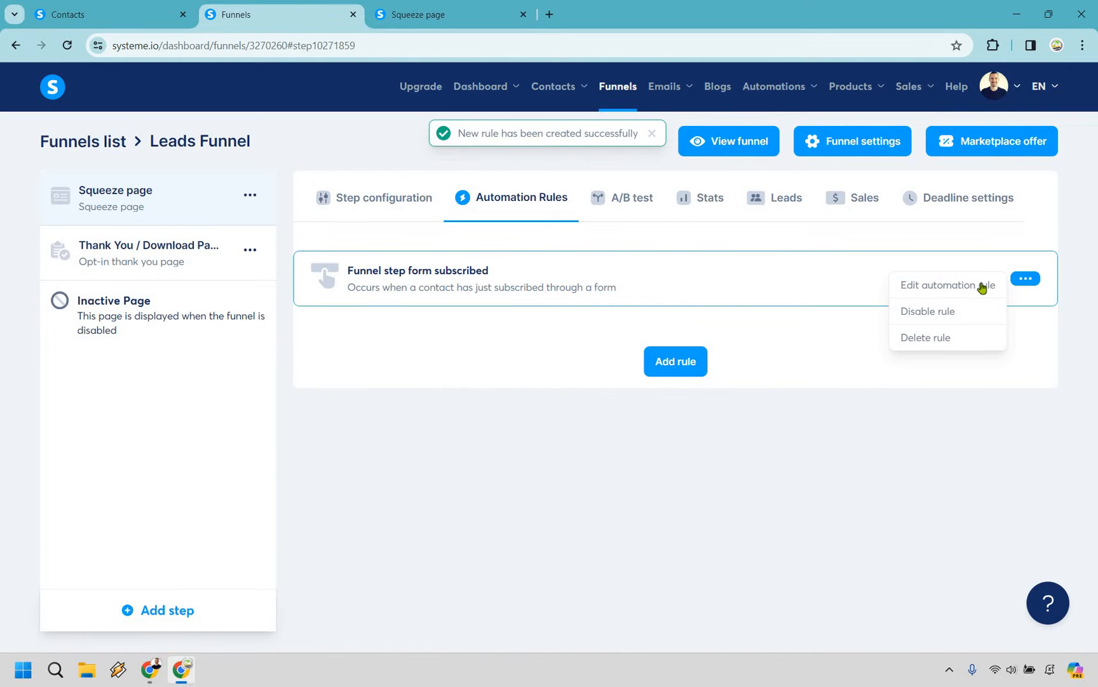
{"action": "left_click", "coordinate": [944, 285]}
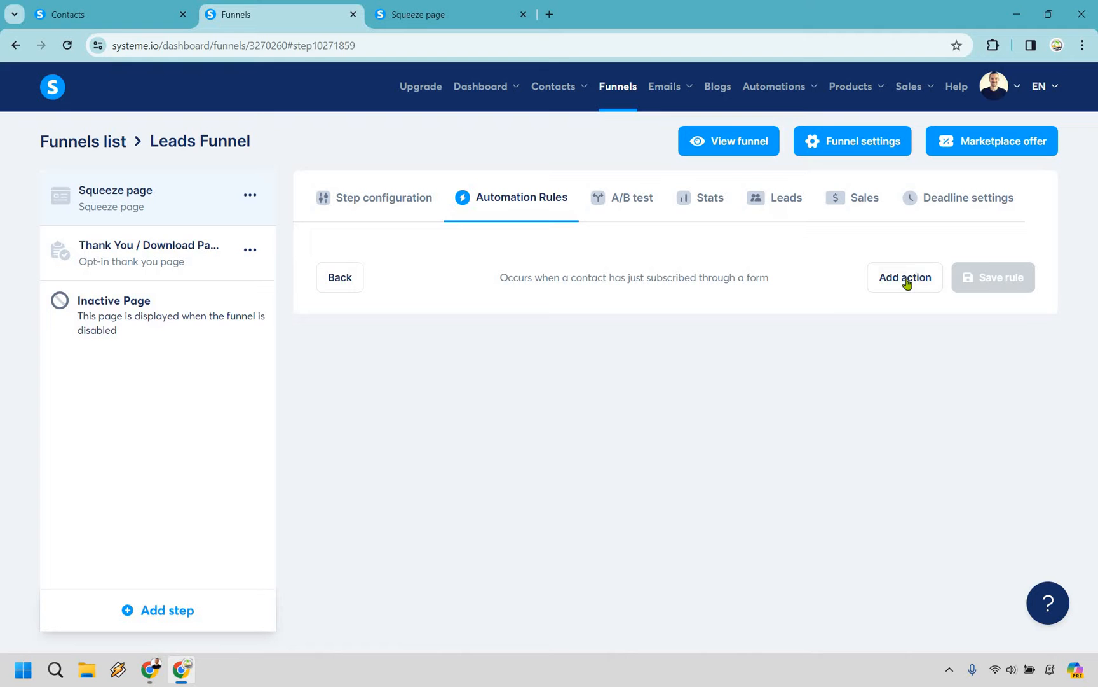
Make the rule add the Leads tag to new subscribers and save it
{"action": "left_click", "coordinate": [904, 277]}
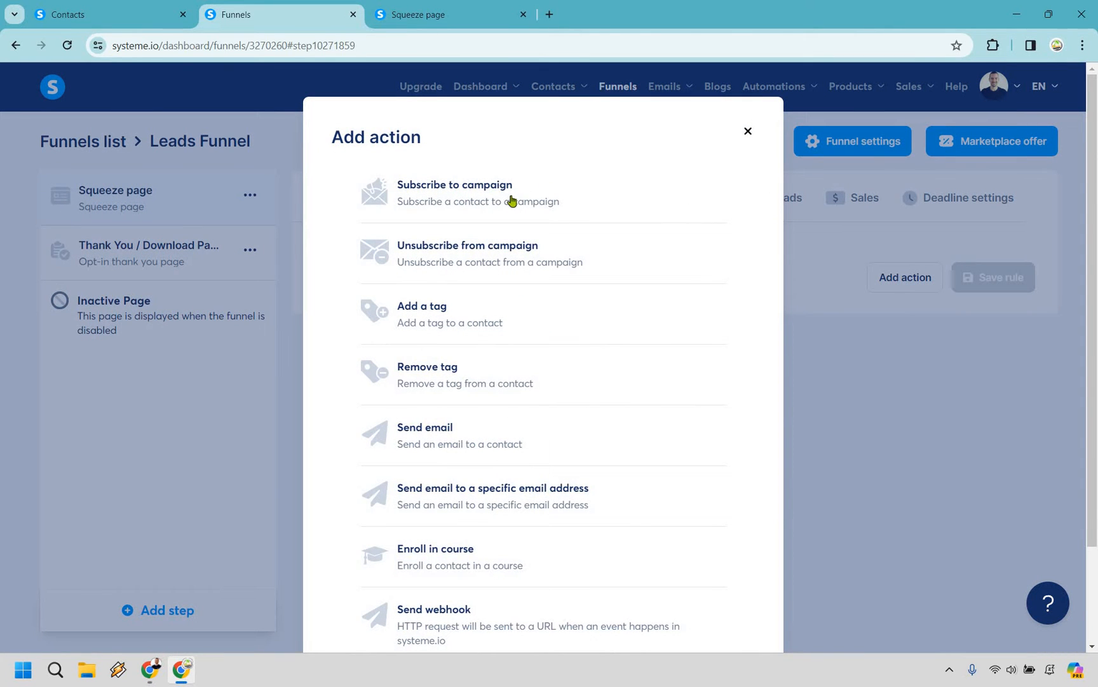
{"action": "mouse_move", "coordinate": [454, 184]}
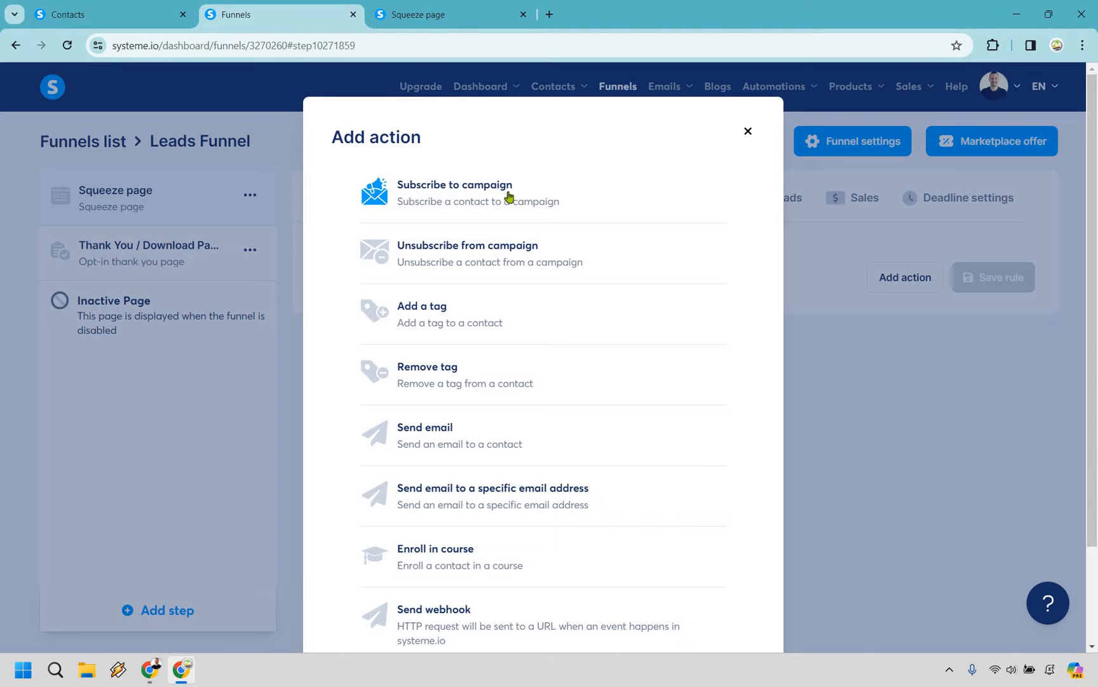
{"action": "mouse_move", "coordinate": [464, 320]}
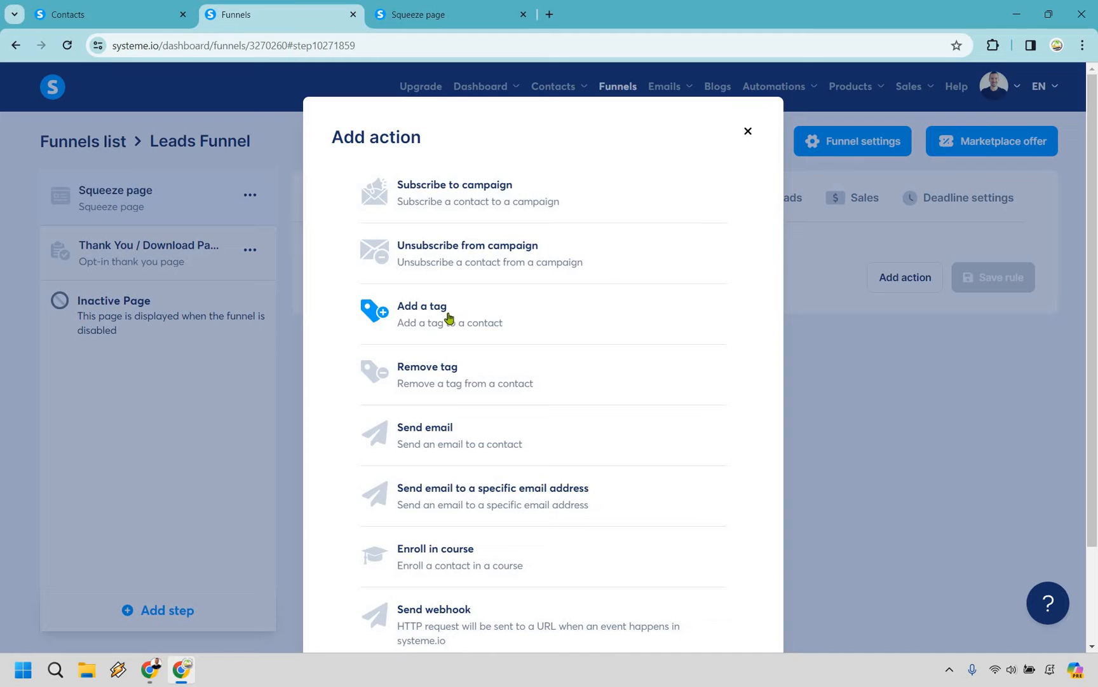
{"action": "left_click", "coordinate": [423, 313]}
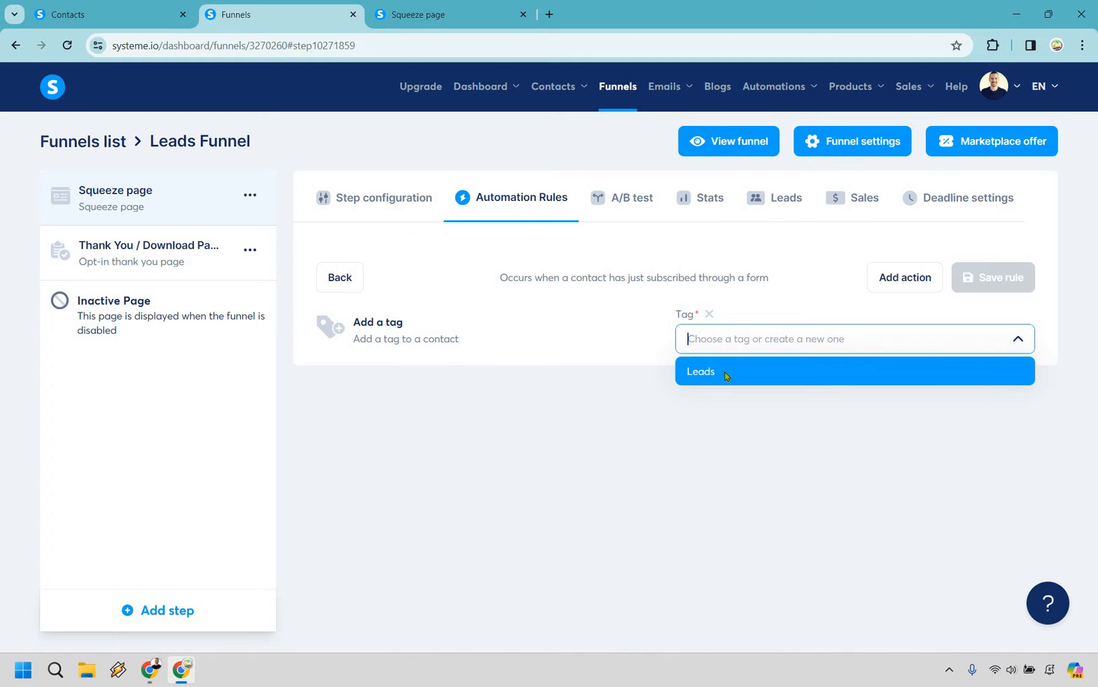
{"action": "left_click", "coordinate": [700, 370]}
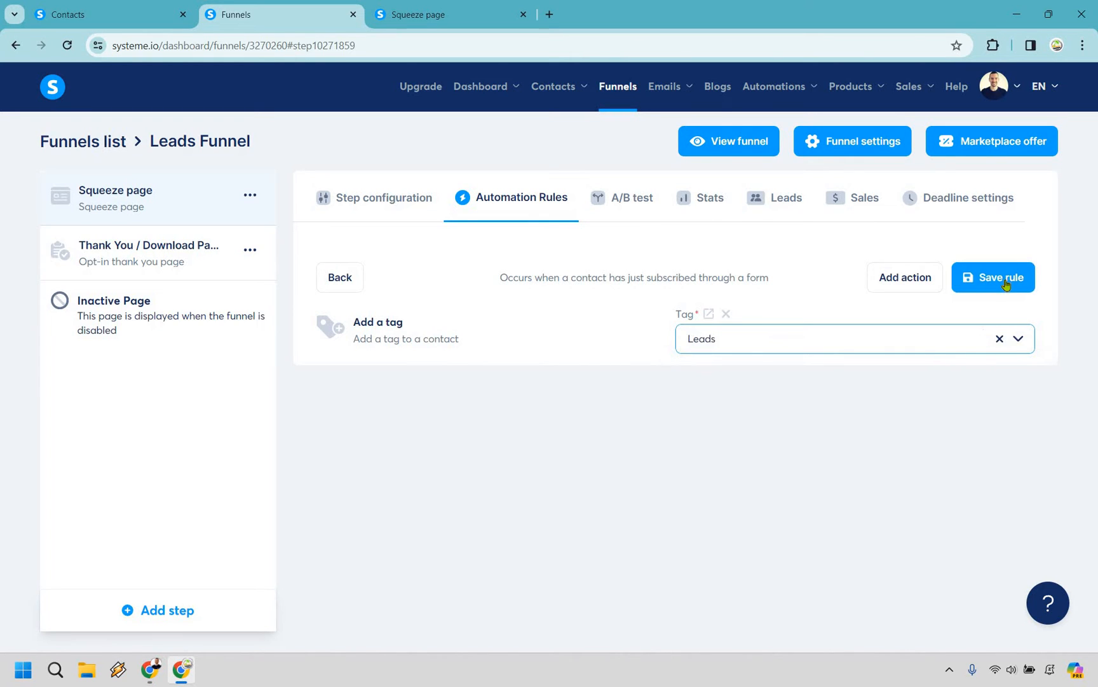
{"action": "left_click", "coordinate": [993, 277]}
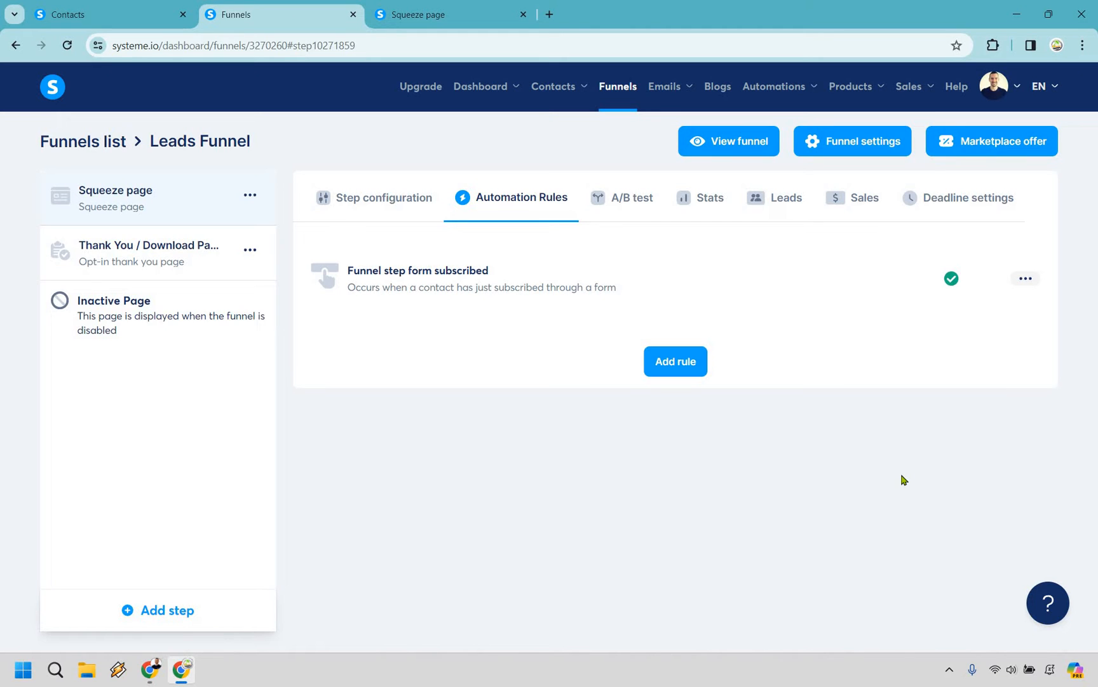
{"action": "mouse_move", "coordinate": [905, 498]}
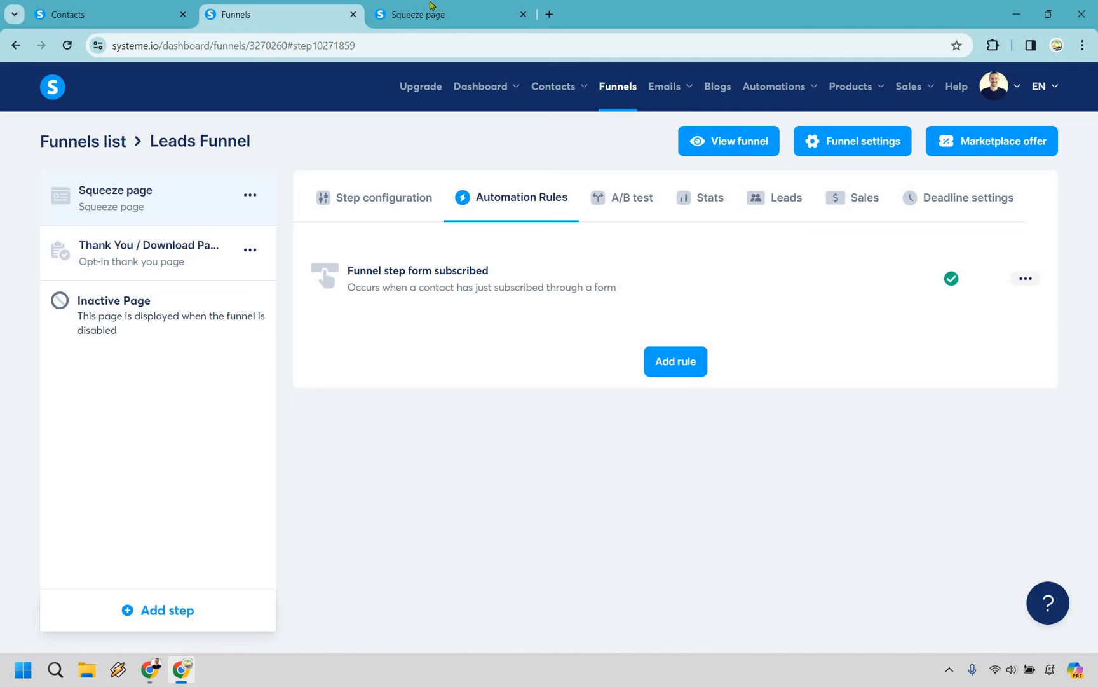
Sign up through the live squeeze page form so the thank-you page appears
{"action": "left_click", "coordinate": [425, 14]}
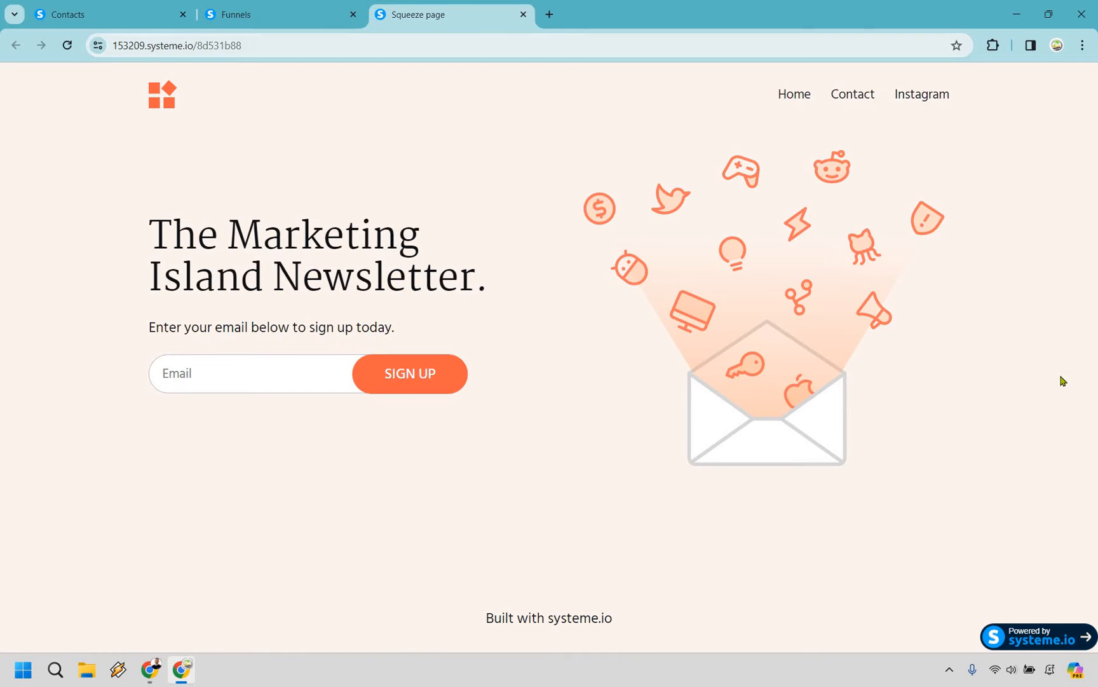
{"action": "mouse_move", "coordinate": [1075, 413]}
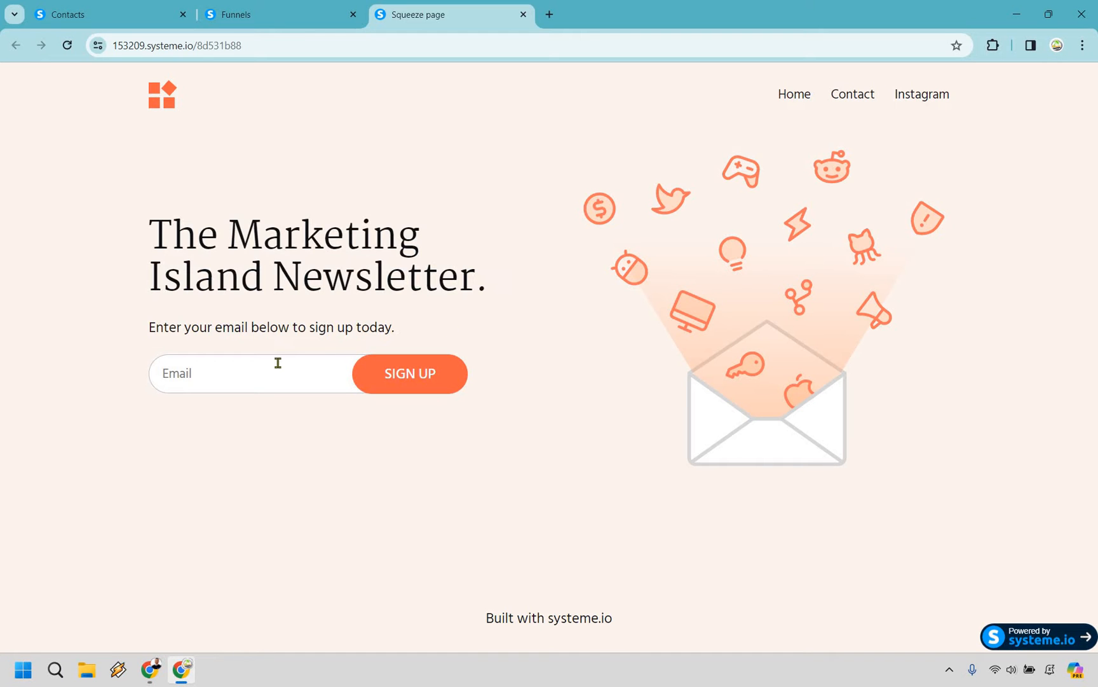
{"action": "left_click", "coordinate": [409, 372]}
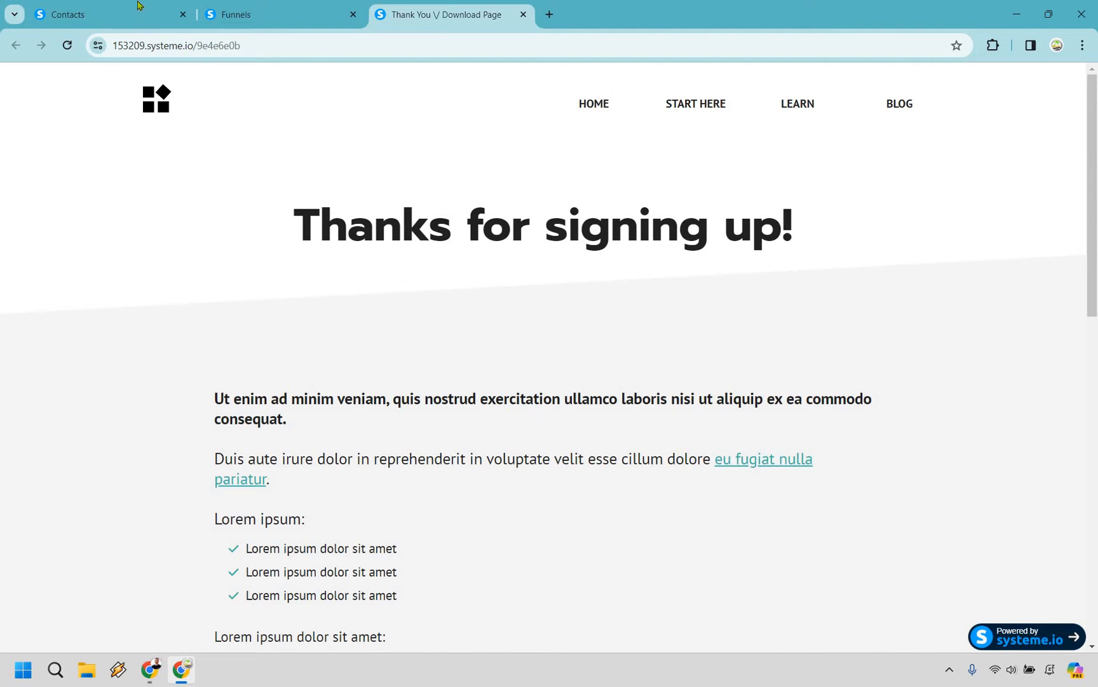
{"action": "left_click", "coordinate": [108, 14]}
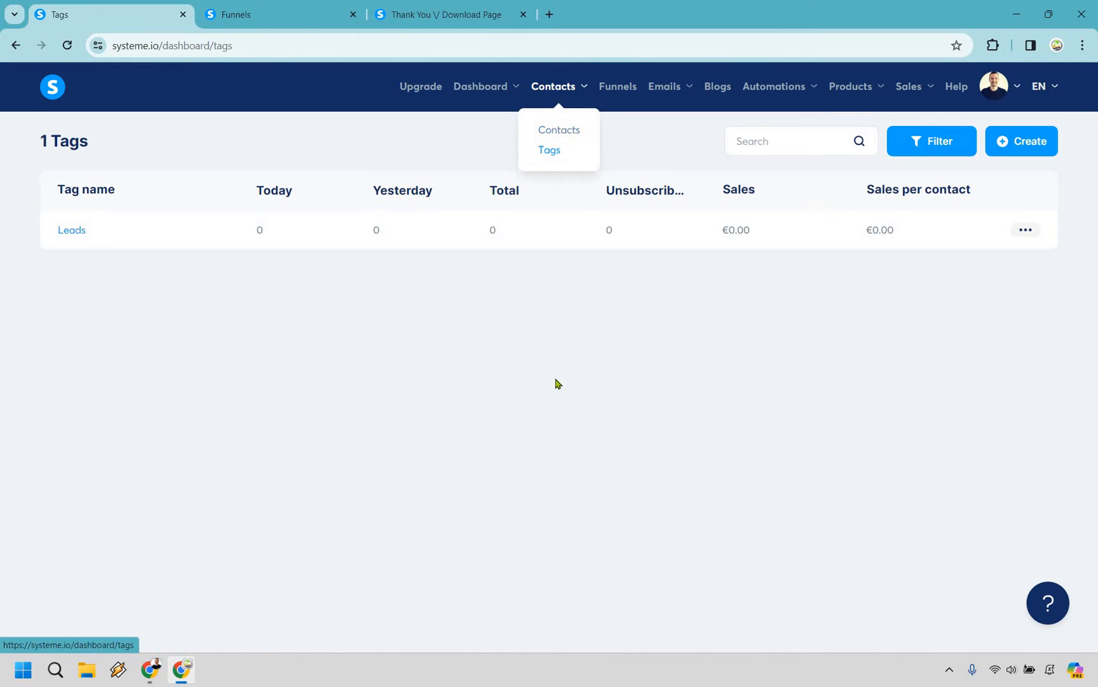
{"action": "left_click", "coordinate": [549, 150]}
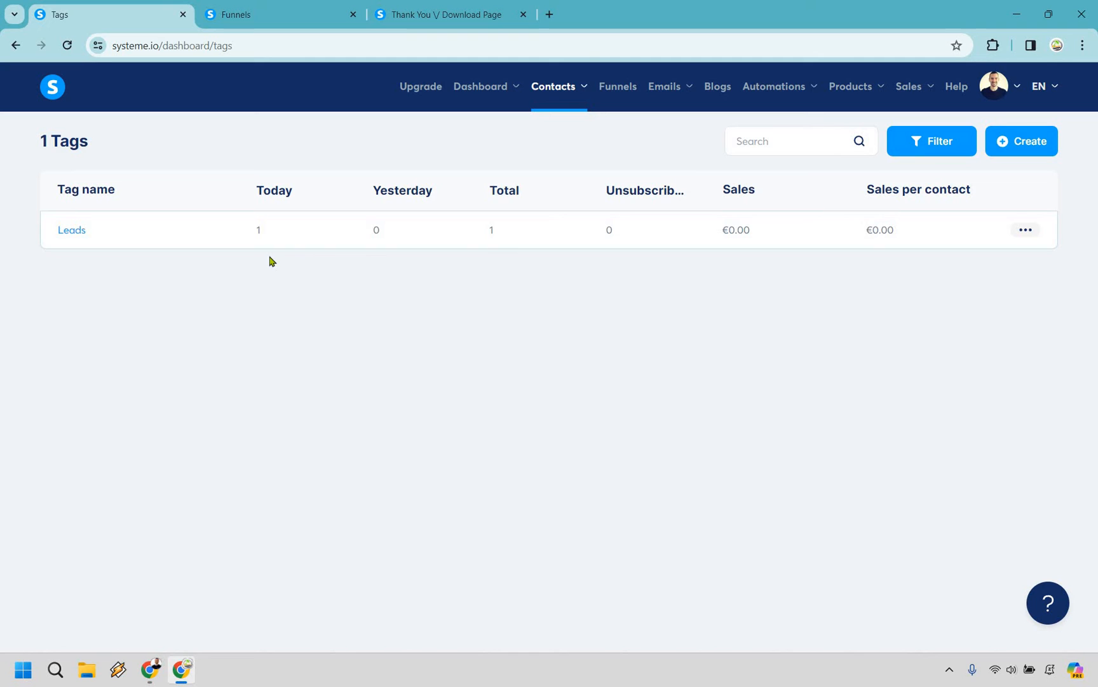
{"action": "mouse_move", "coordinate": [369, 344]}
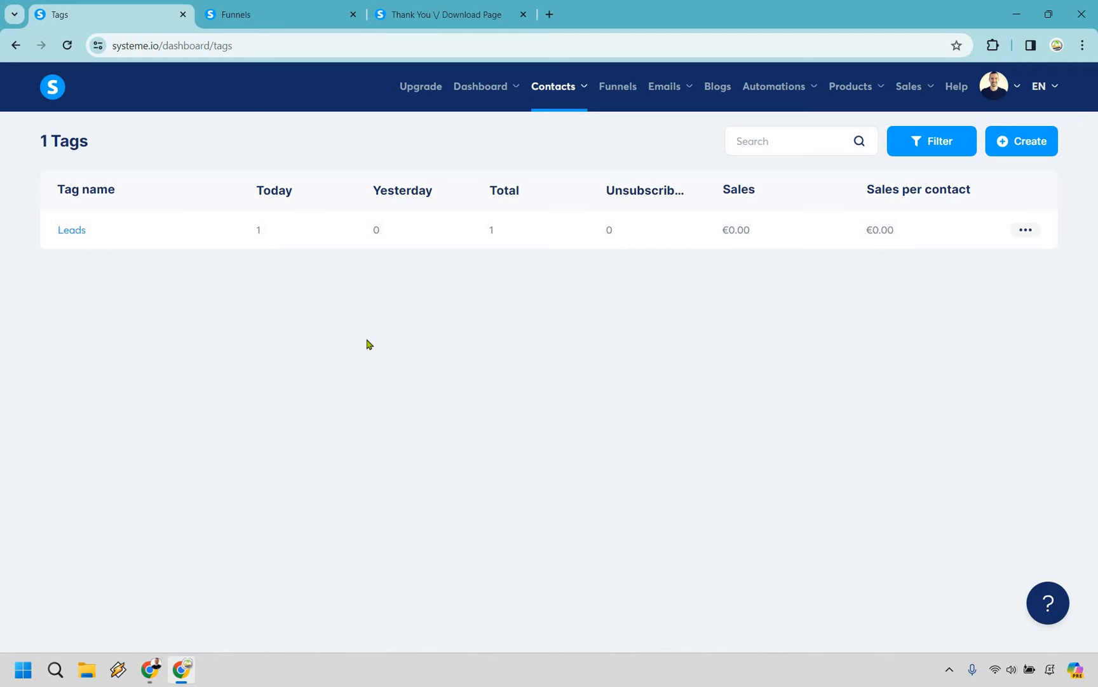
{"action": "mouse_move", "coordinate": [427, 294]}
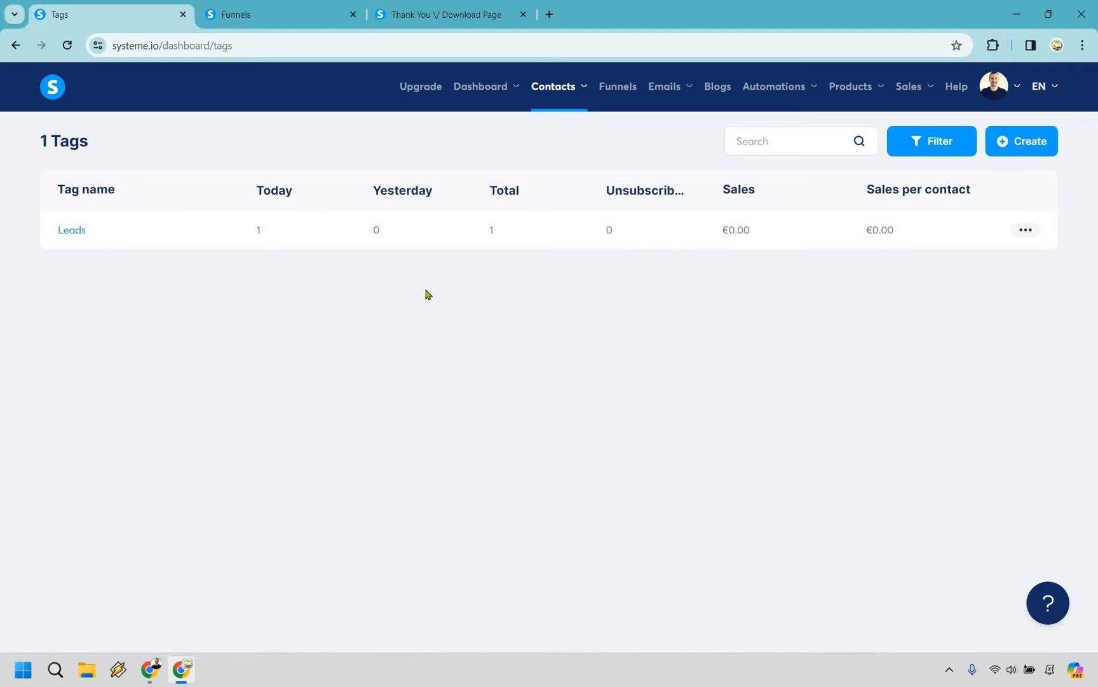
{"action": "mouse_move", "coordinate": [666, 86]}
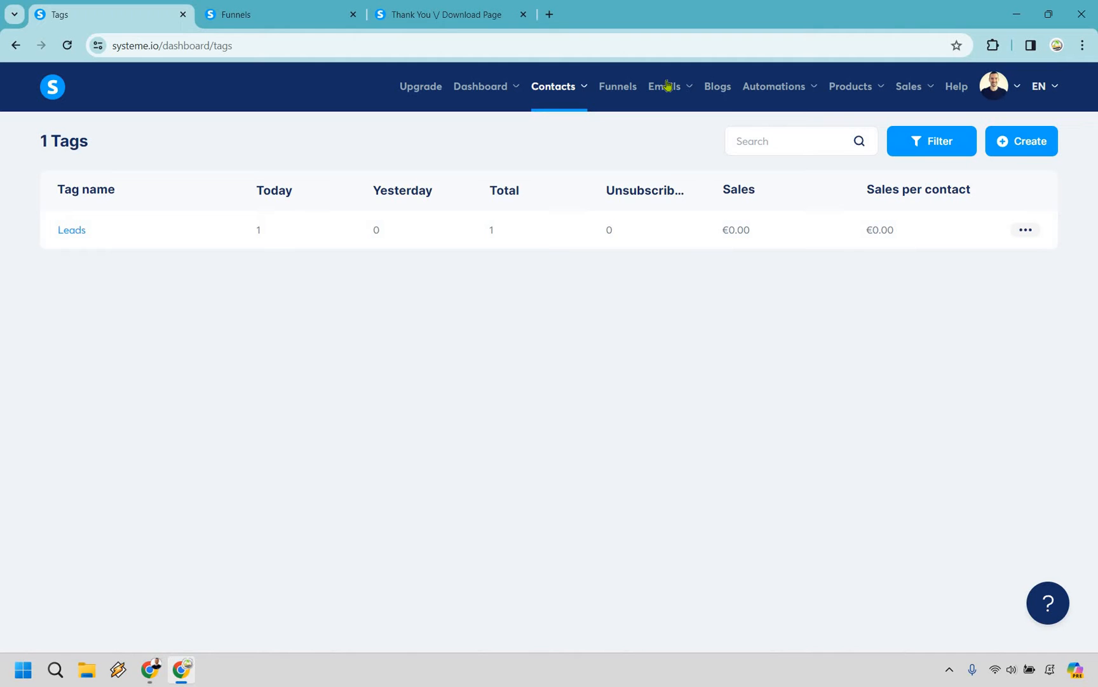
Create a classic-editor newsletter with the subject 'YouTube Videos With AI' and save it
{"action": "left_click", "coordinate": [664, 86]}
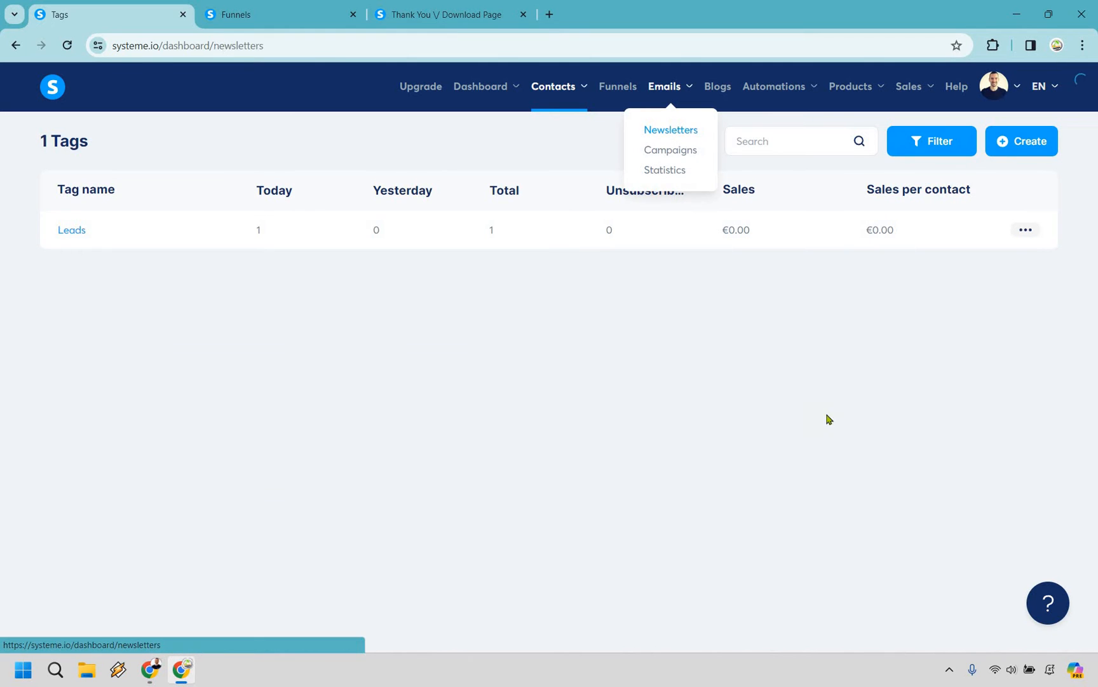
{"action": "left_click", "coordinate": [670, 129]}
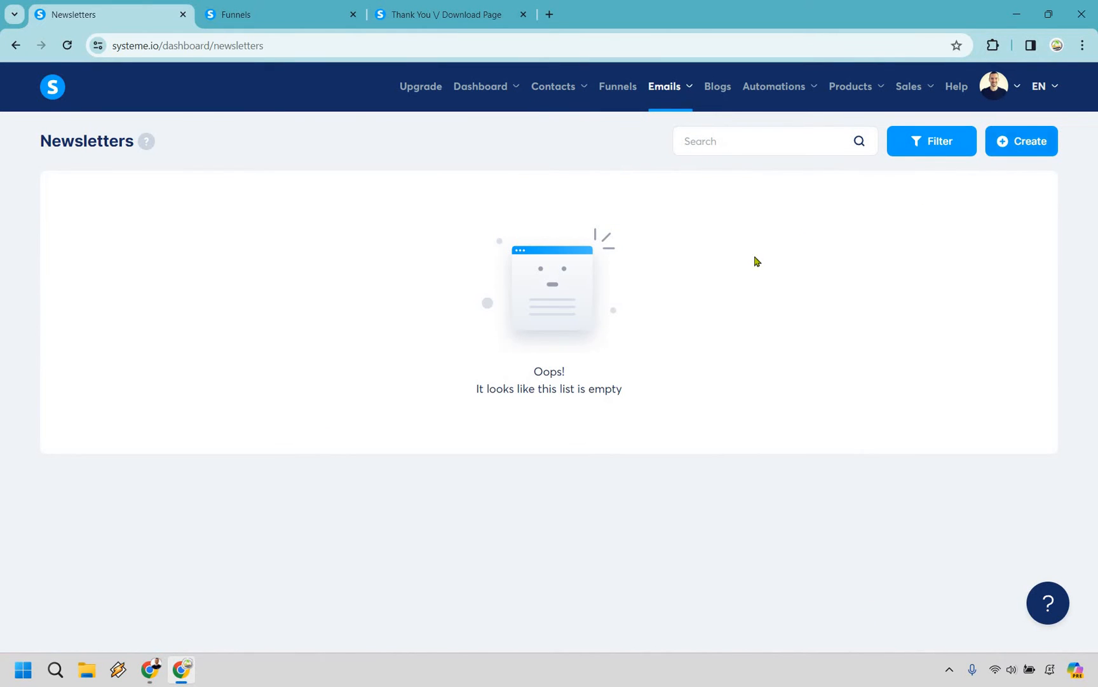
{"action": "left_click", "coordinate": [1021, 142]}
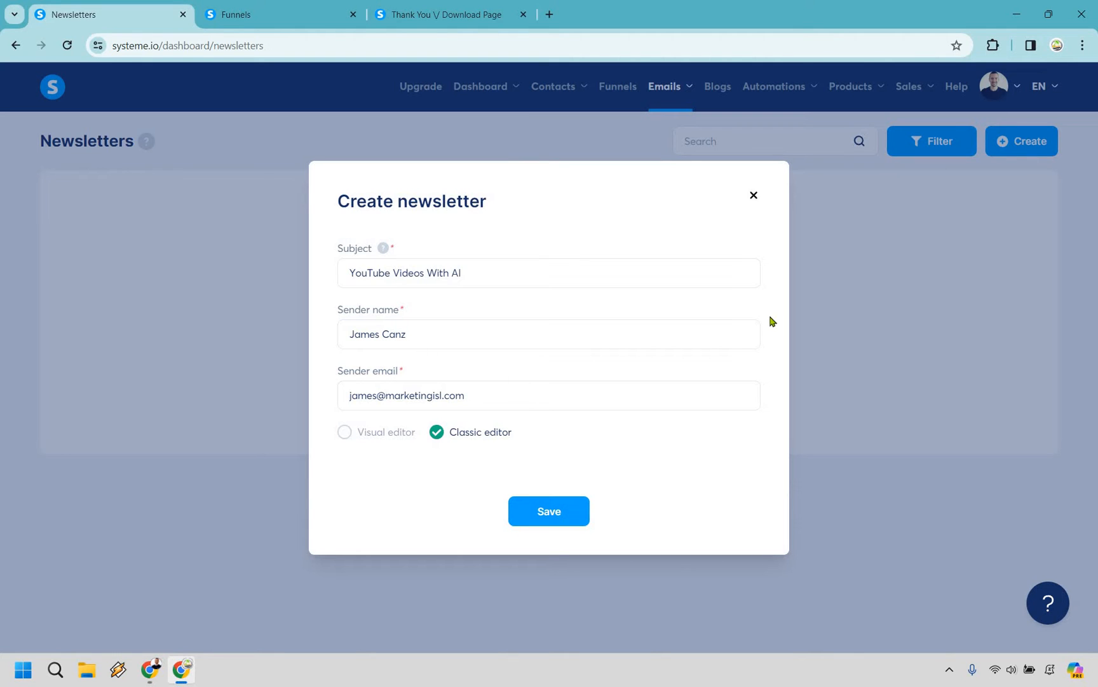
{"action": "mouse_move", "coordinate": [762, 324]}
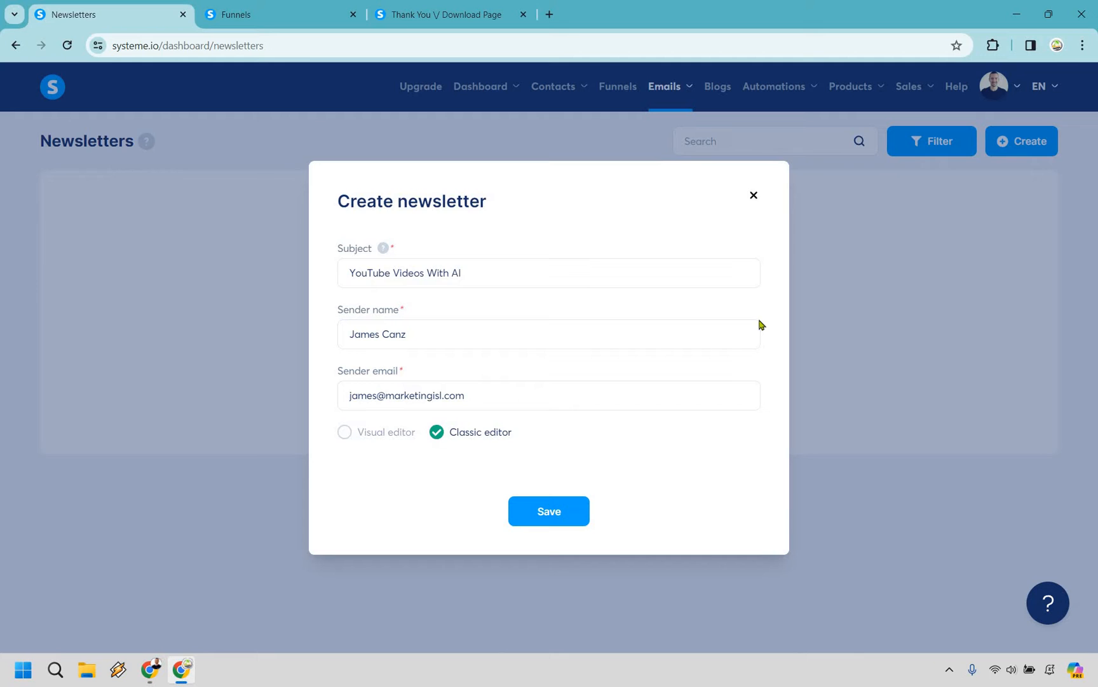
{"action": "mouse_move", "coordinate": [609, 437]}
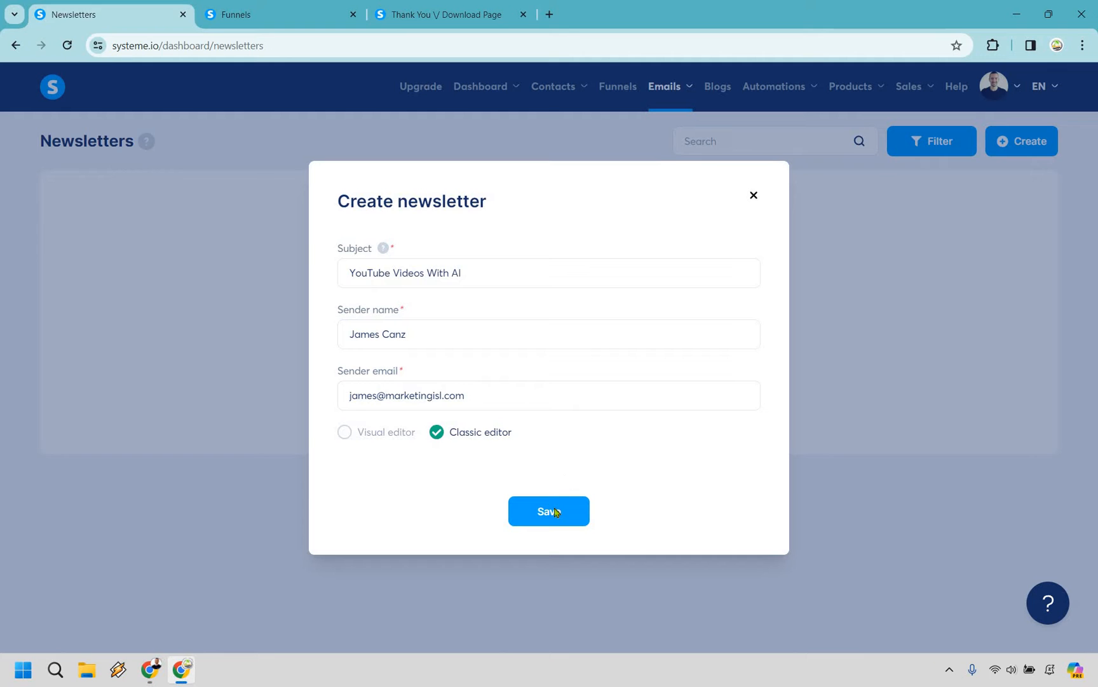
{"action": "left_click", "coordinate": [548, 511]}
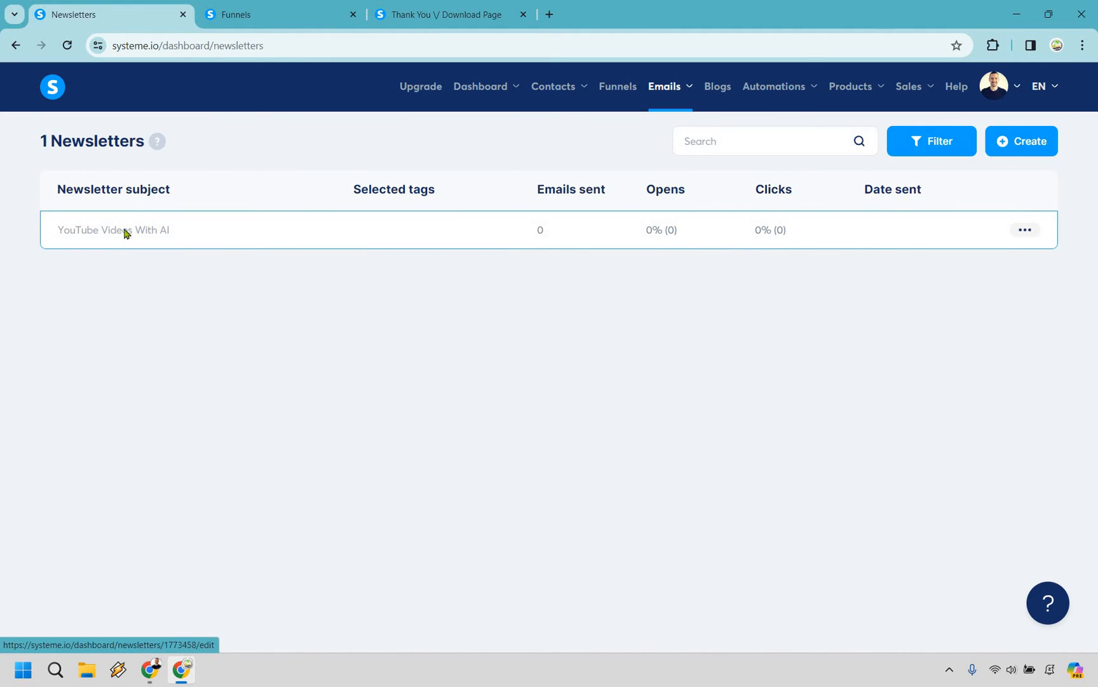
Give the 'YouTube Videos With AI' newsletter body the text 'The email will be here'
{"action": "left_click", "coordinate": [113, 230]}
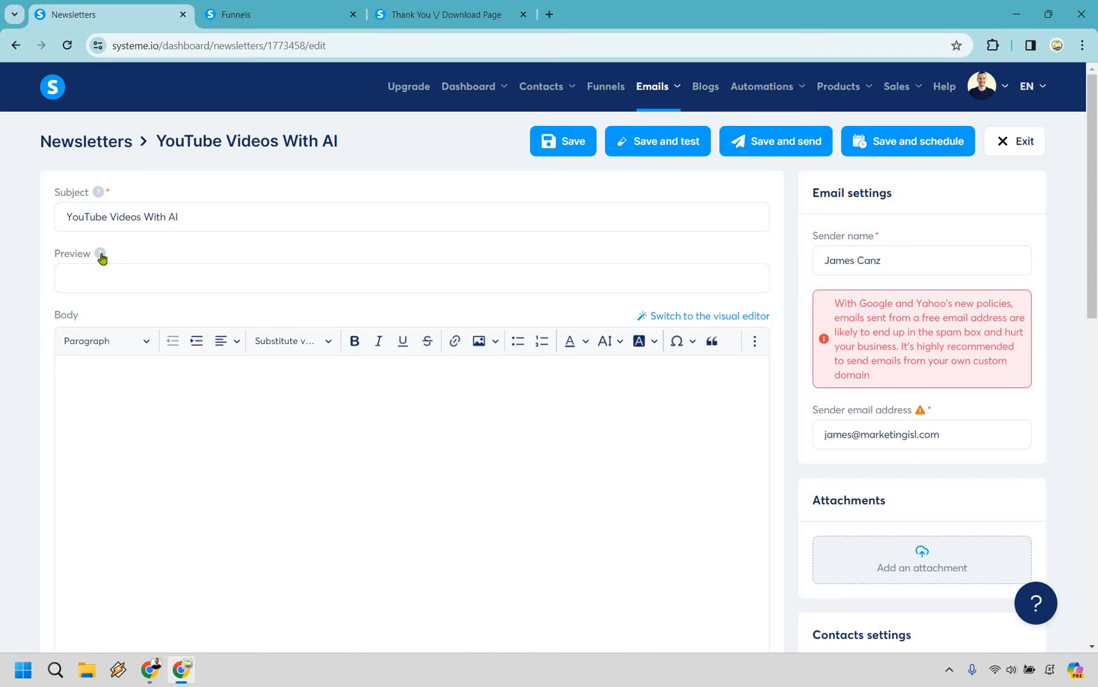
{"action": "mouse_move", "coordinate": [99, 253]}
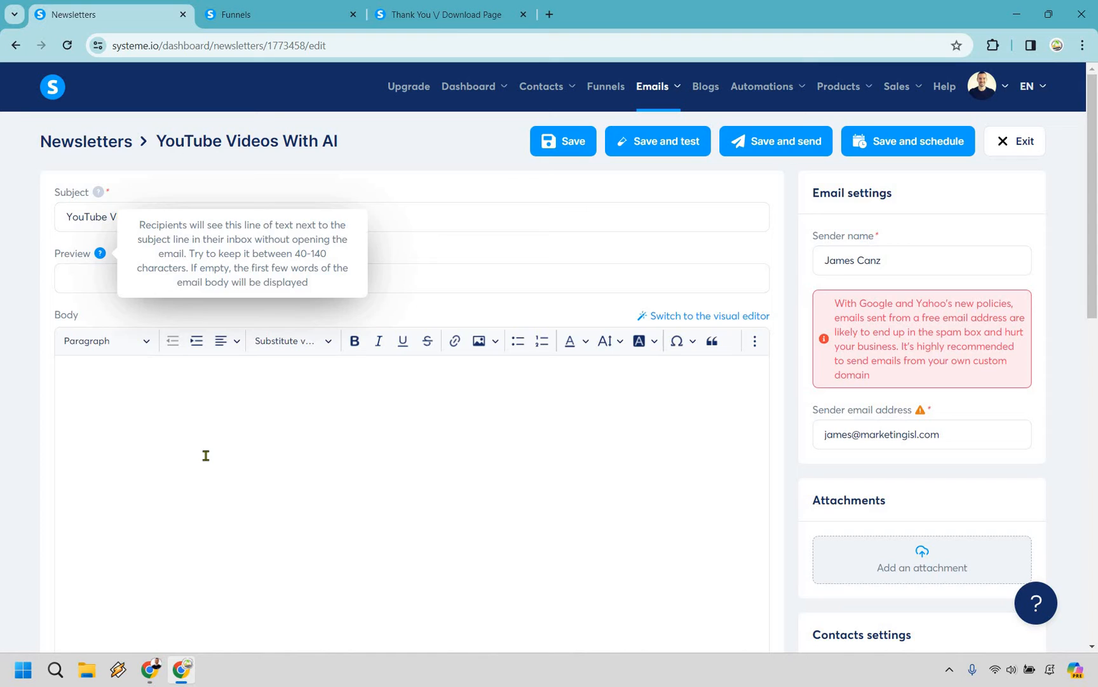
{"action": "type", "text": "The email will be here."}
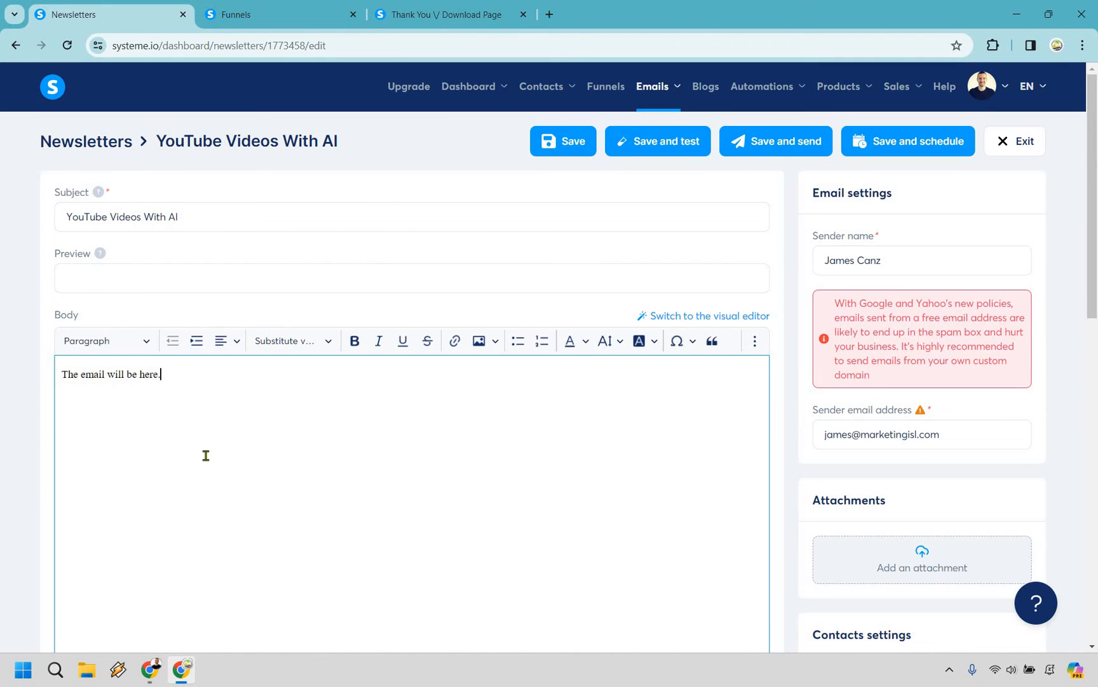
Include only contacts tagged Leads in the newsletter's Contacts settings
{"action": "scroll", "scroll_direction": "down", "scroll_amount": 3}
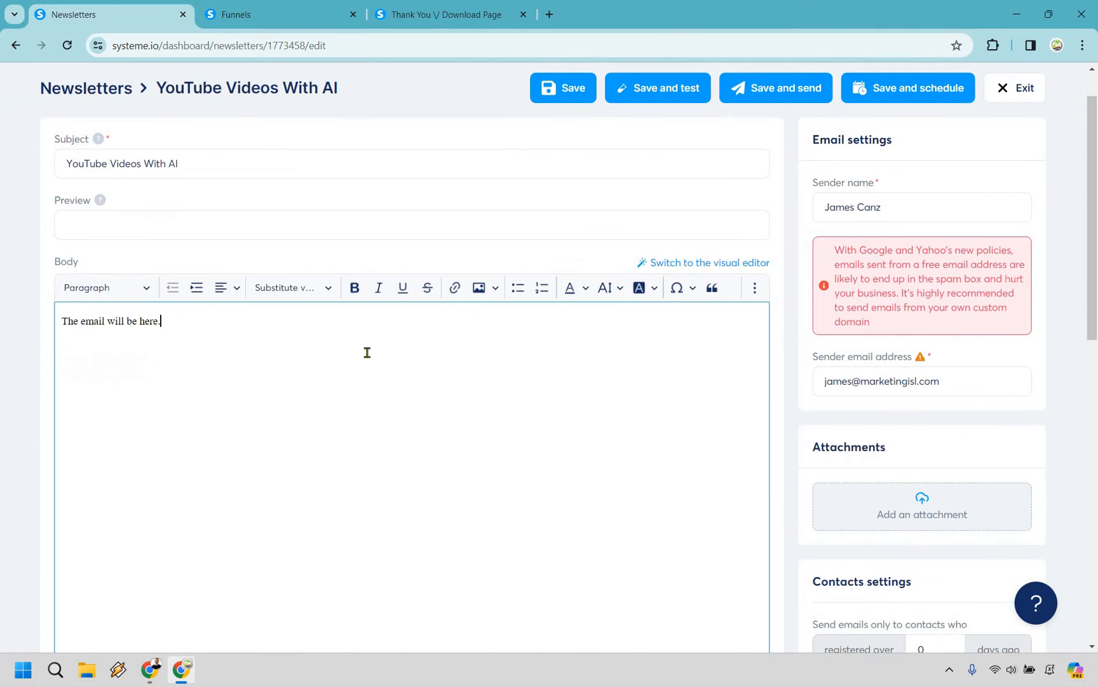
{"action": "scroll", "scroll_direction": "down", "scroll_amount": 3}
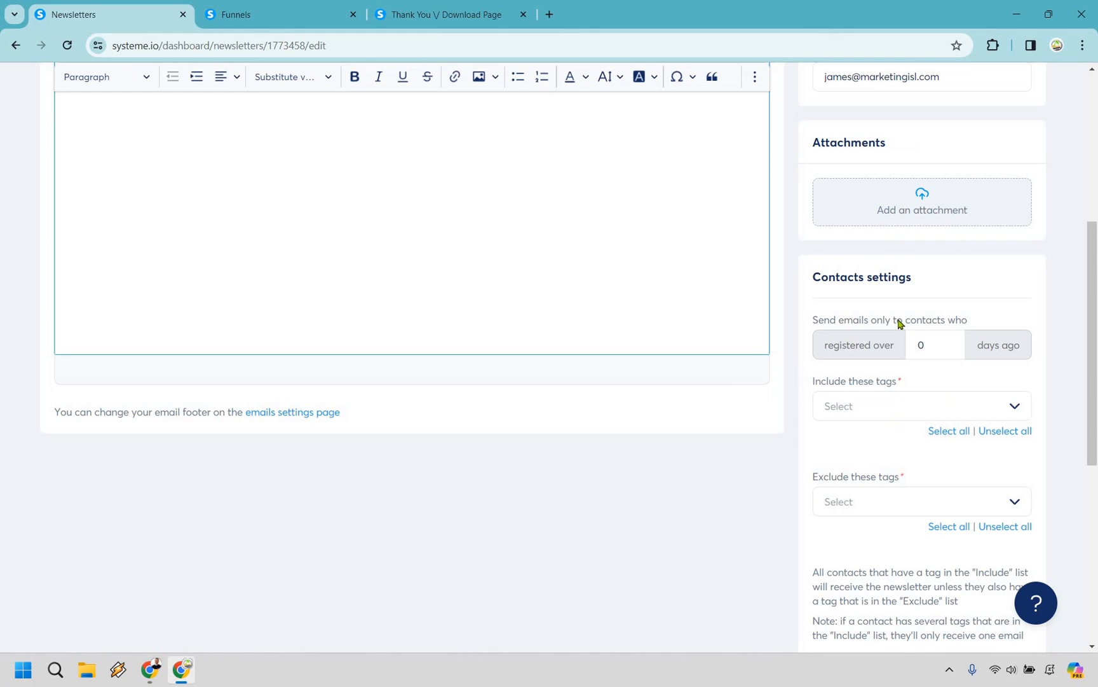
{"action": "mouse_move", "coordinate": [1002, 409]}
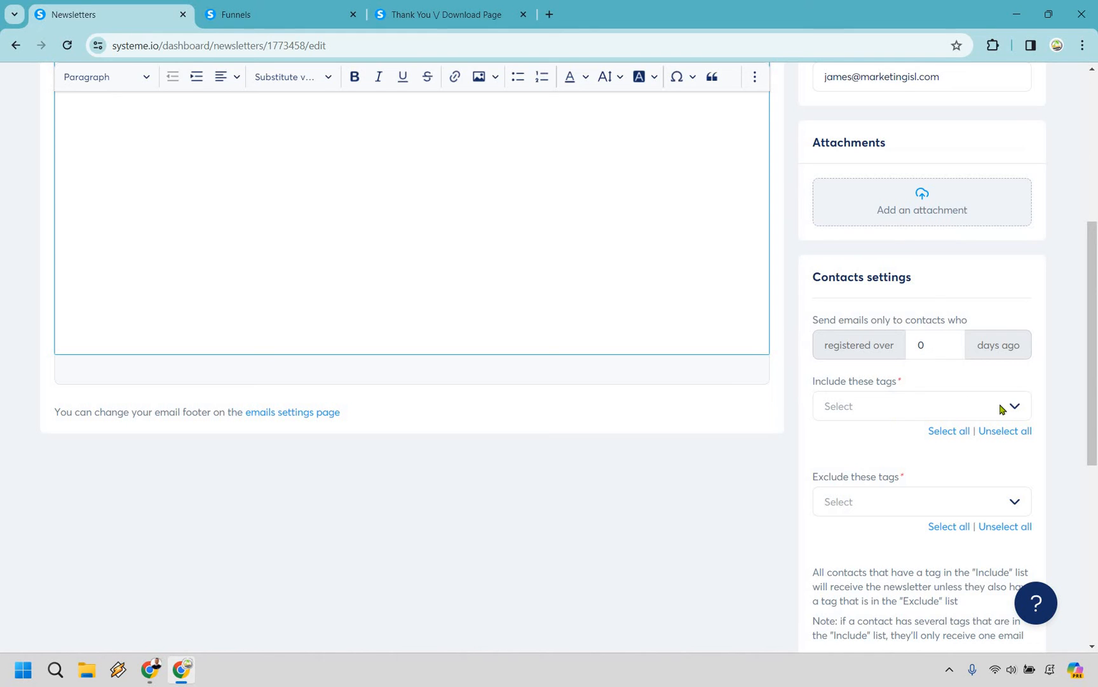
{"action": "left_click", "coordinate": [919, 406]}
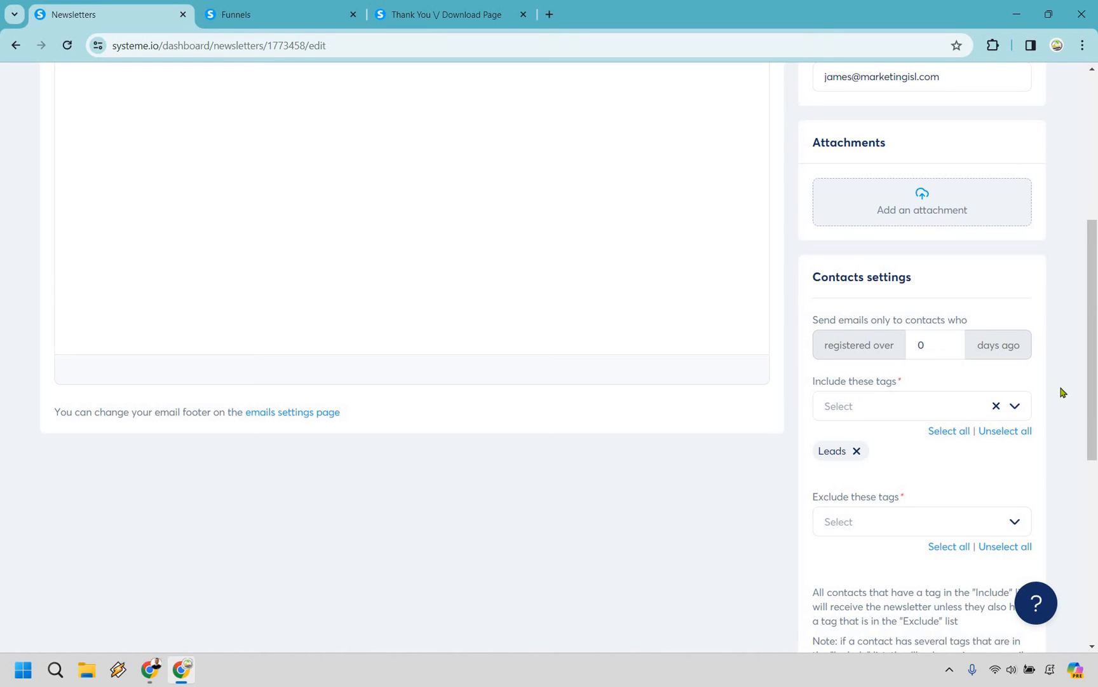
{"action": "scroll", "scroll_direction": "down", "scroll_amount": 3}
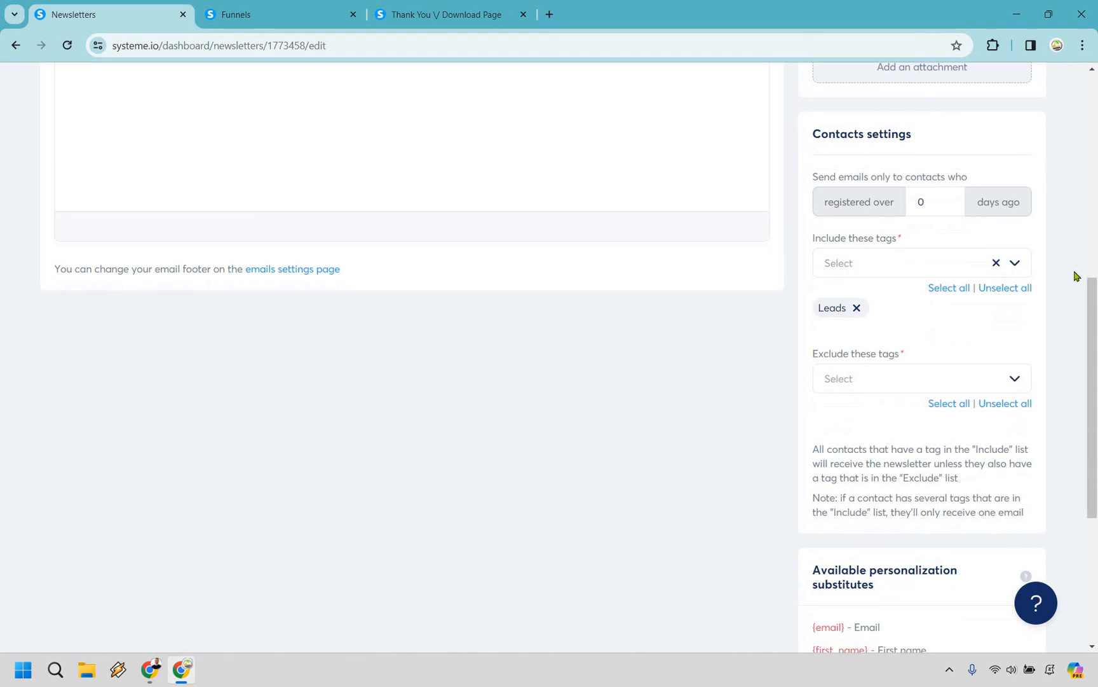
{"action": "scroll", "scroll_direction": "down", "scroll_amount": 3}
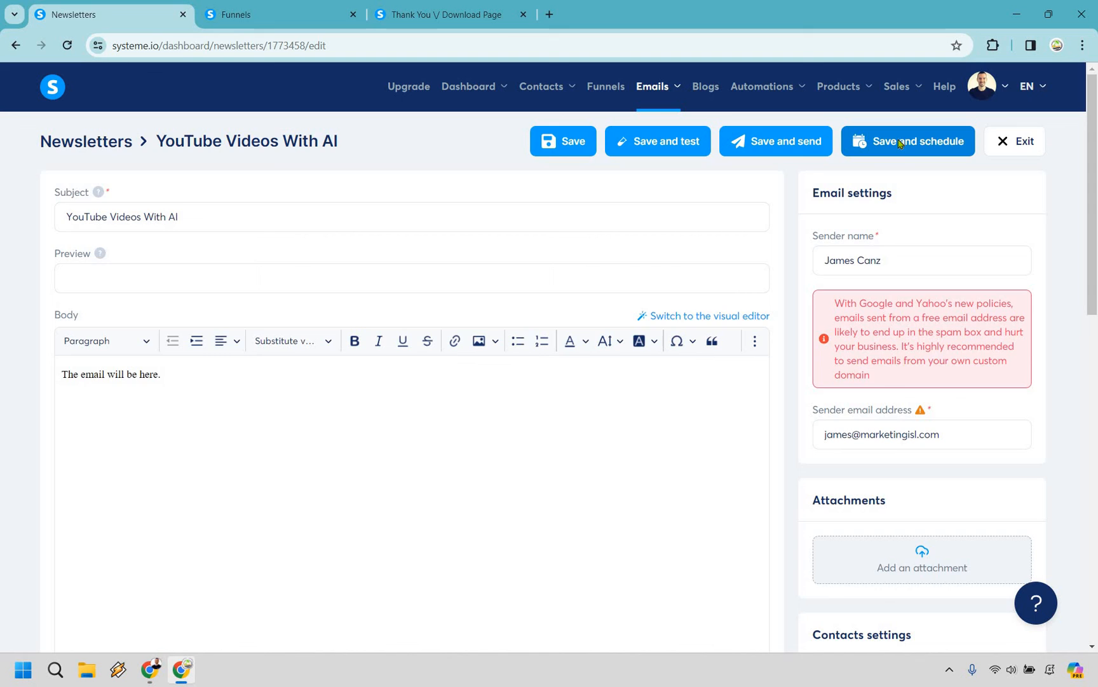
Review the Save and schedule dialog and dismiss it without setting a send time
{"action": "left_click", "coordinate": [907, 141]}
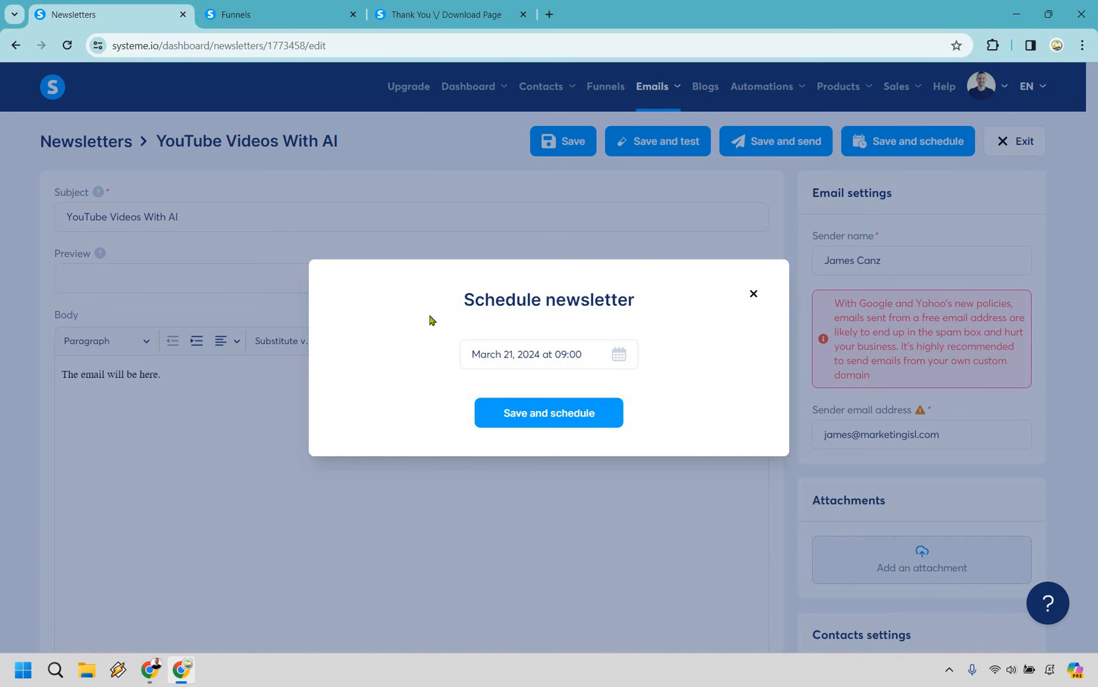
{"action": "mouse_move", "coordinate": [755, 290]}
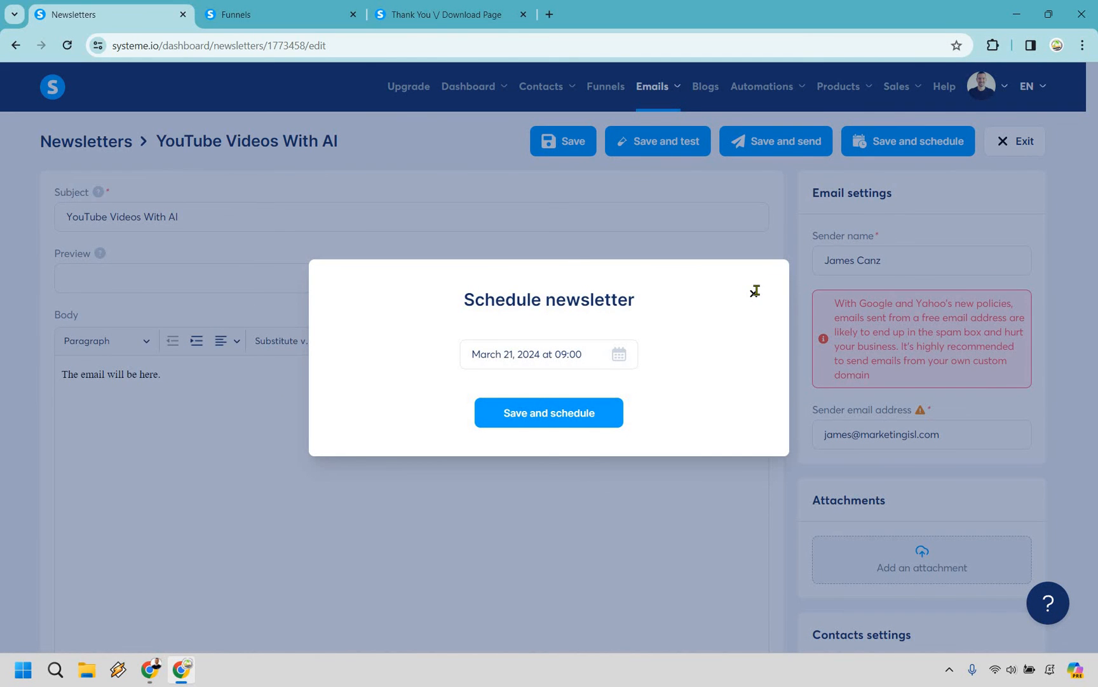
{"action": "left_click", "coordinate": [756, 291]}
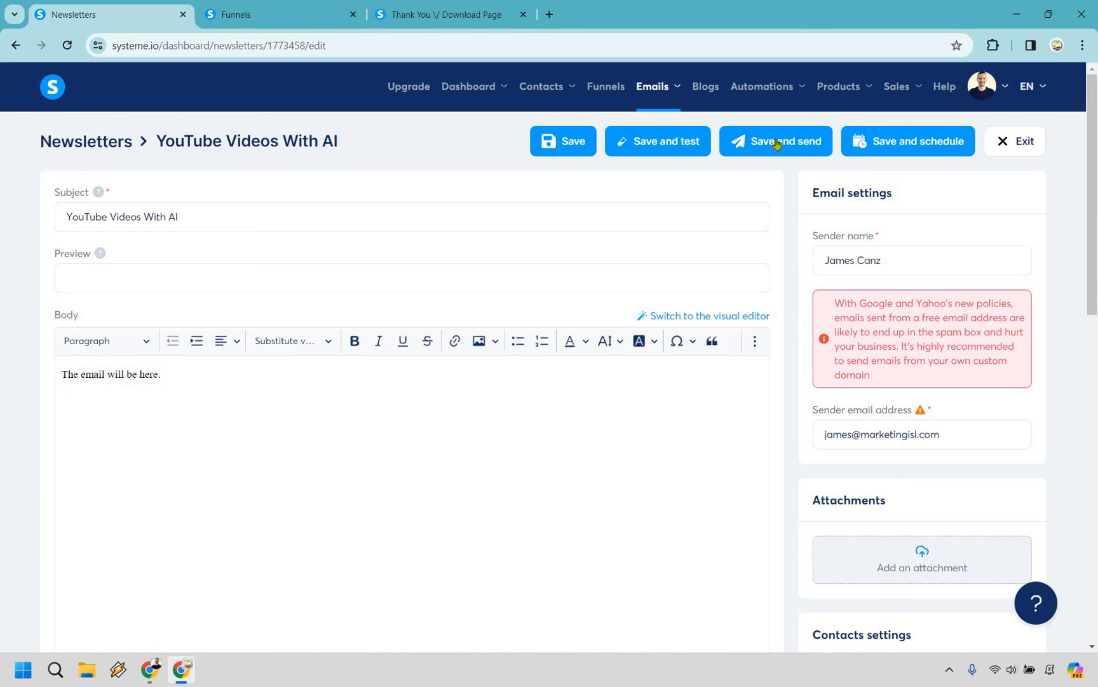
Send the newsletter now and return to the Newsletters list showing it sent to Leads
{"action": "left_click", "coordinate": [777, 141]}
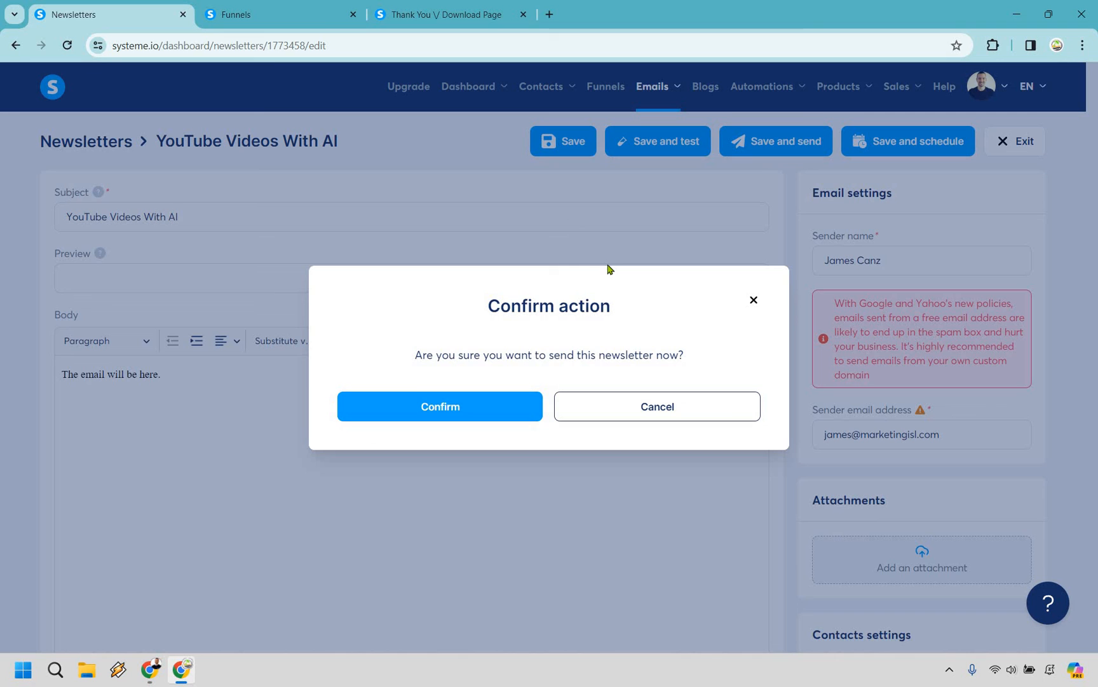
{"action": "mouse_move", "coordinate": [455, 353]}
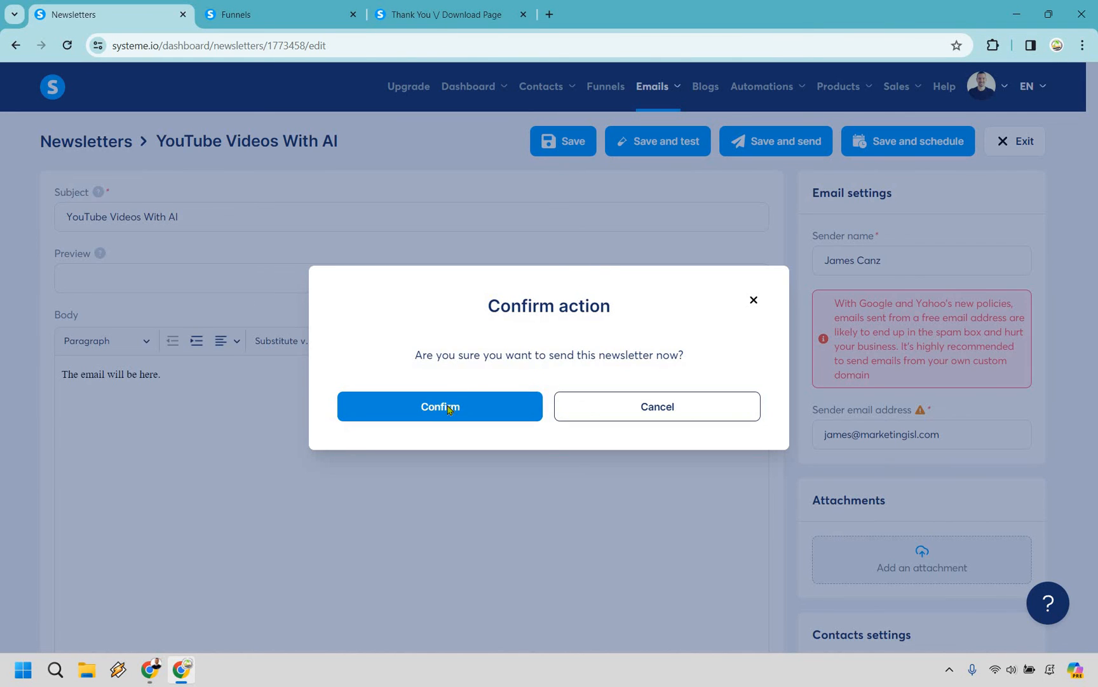
{"action": "left_click", "coordinate": [438, 407]}
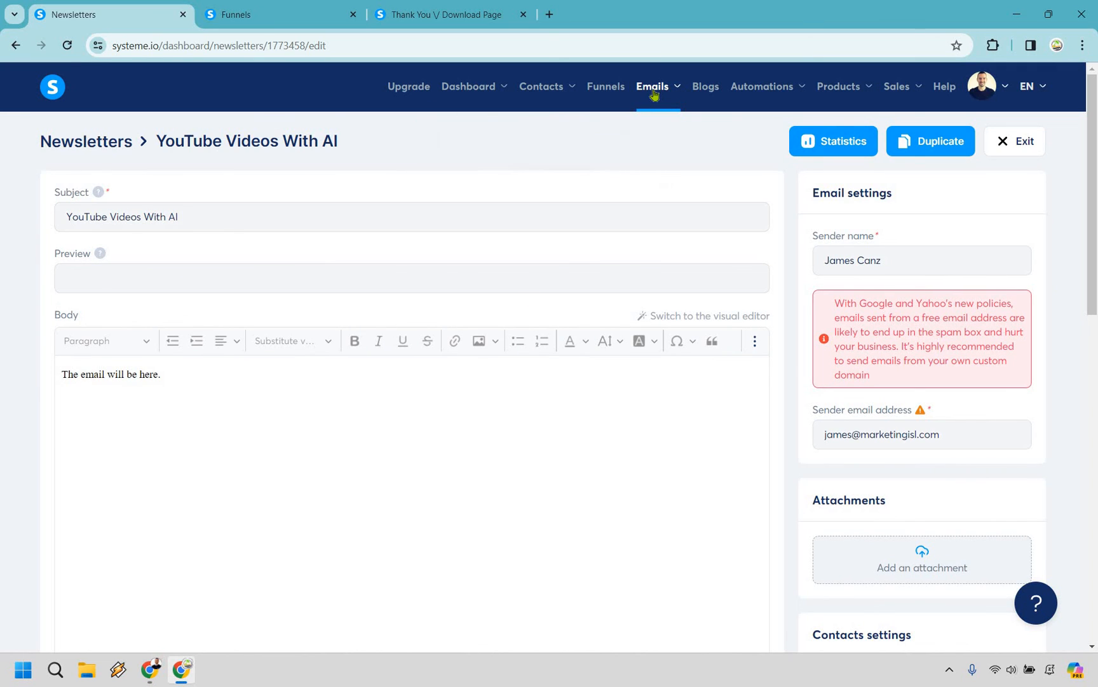
{"action": "left_click", "coordinate": [654, 86]}
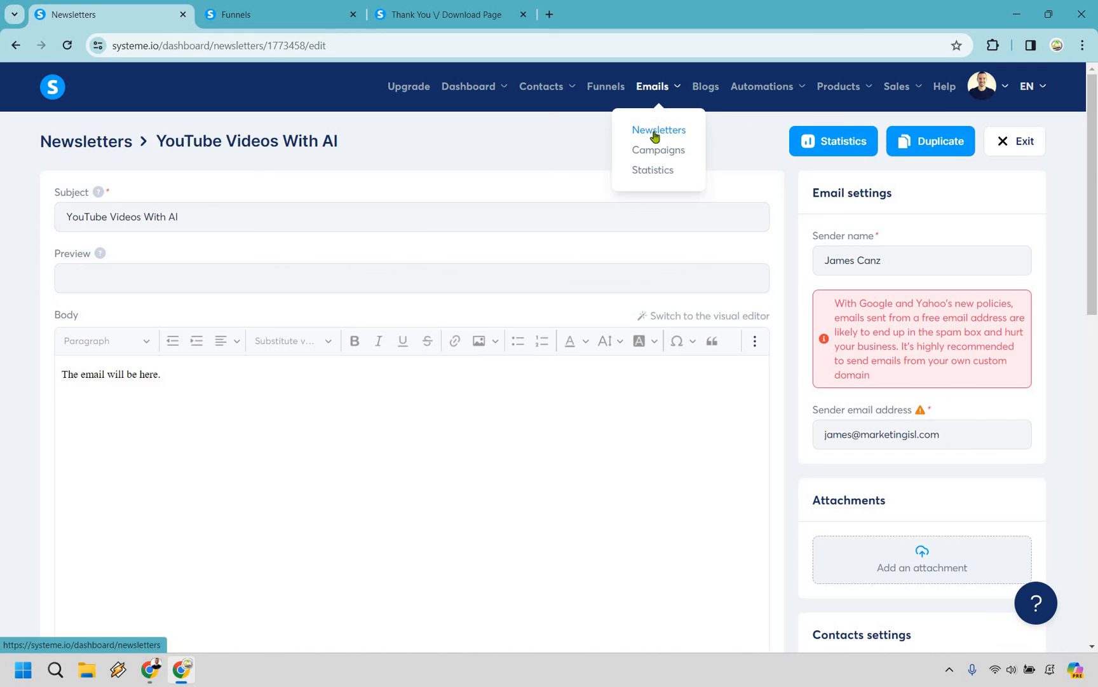
{"action": "left_click", "coordinate": [657, 130]}
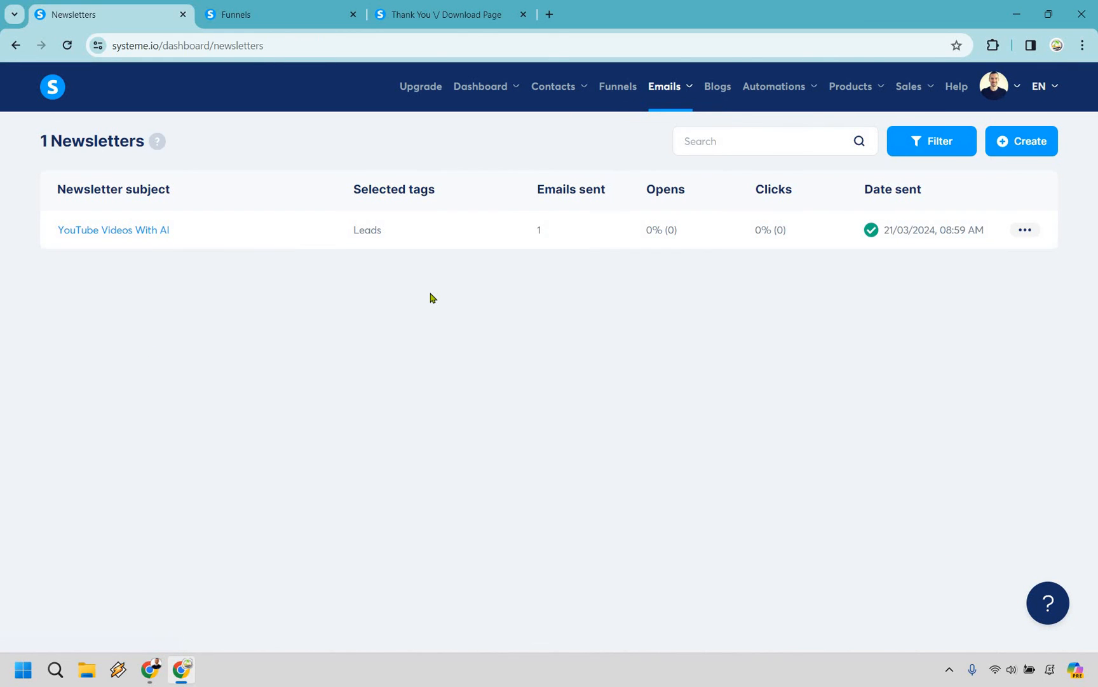